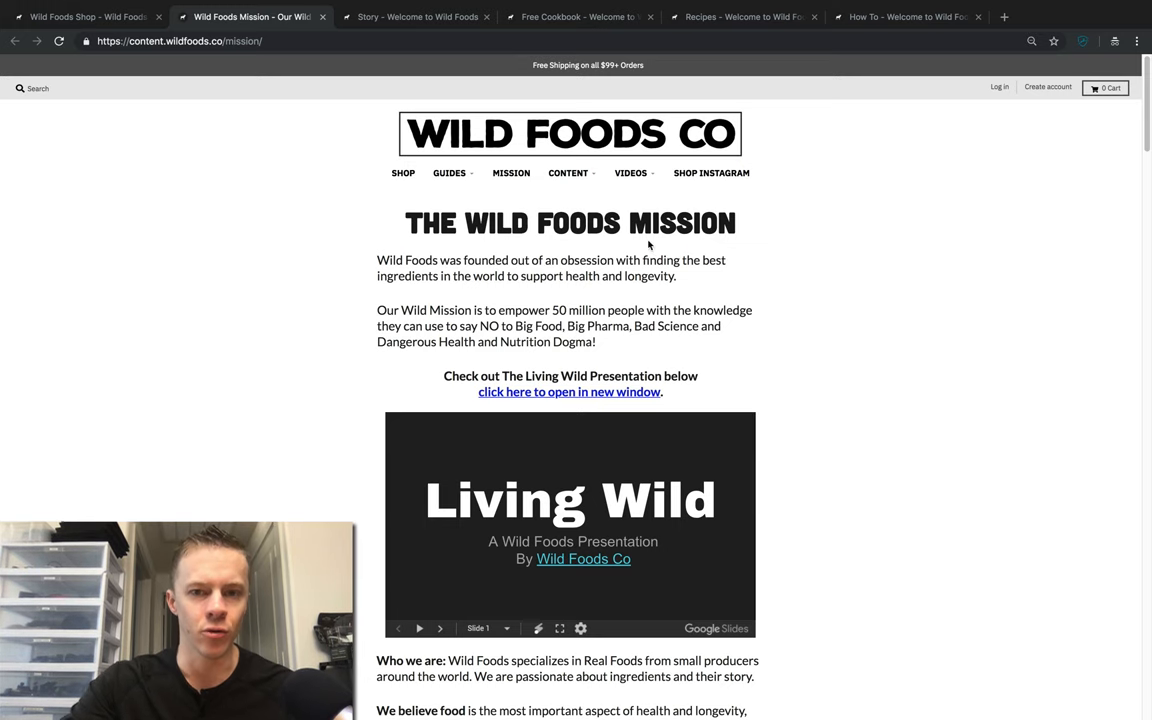
mouse_move(513, 173)
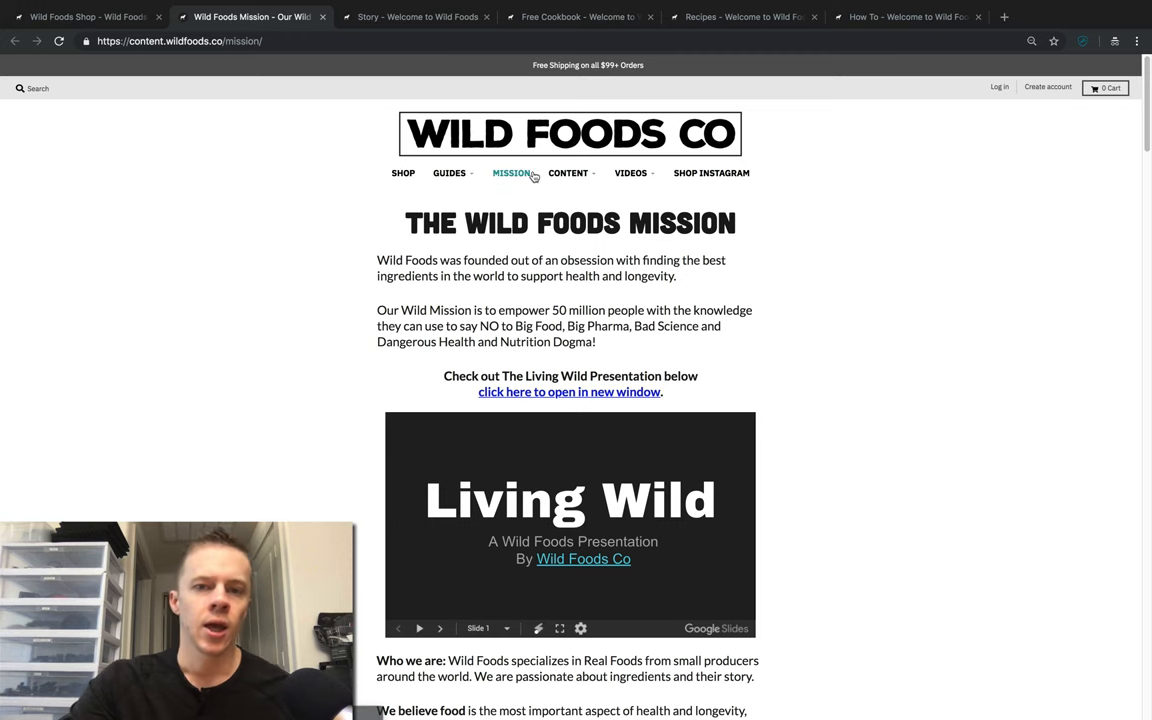
mouse_move(528, 177)
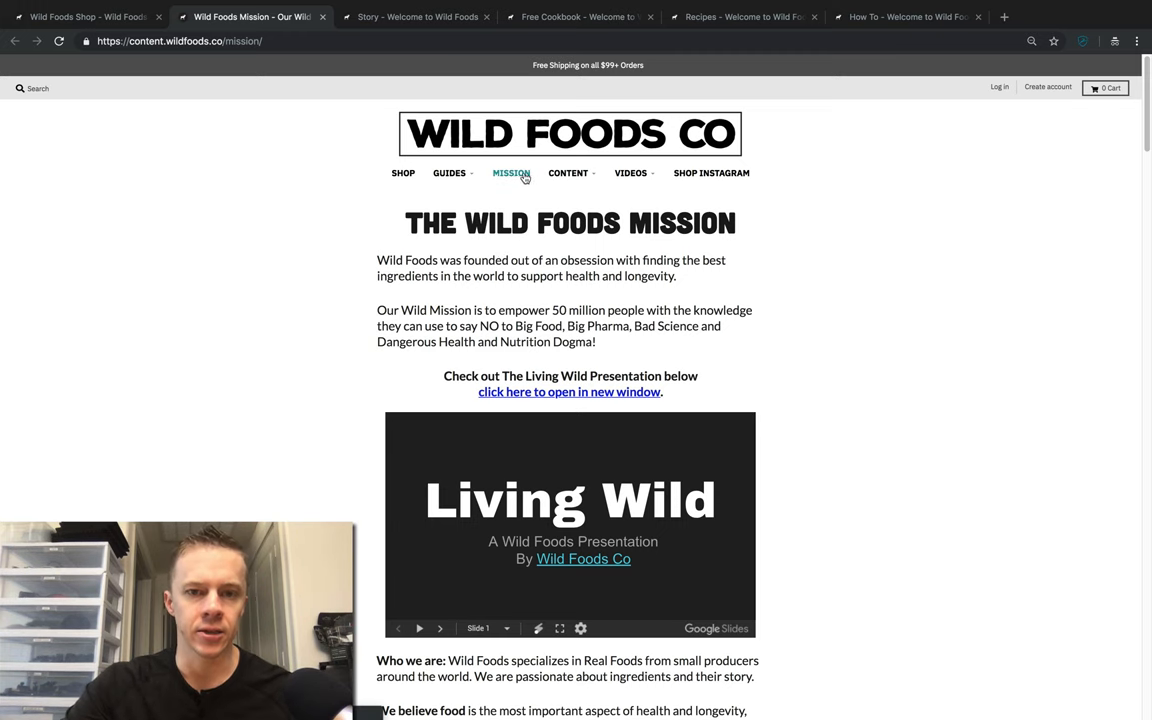
- Scroll down the mission page to the embedded Living Wild presentation
scroll("down", 3)
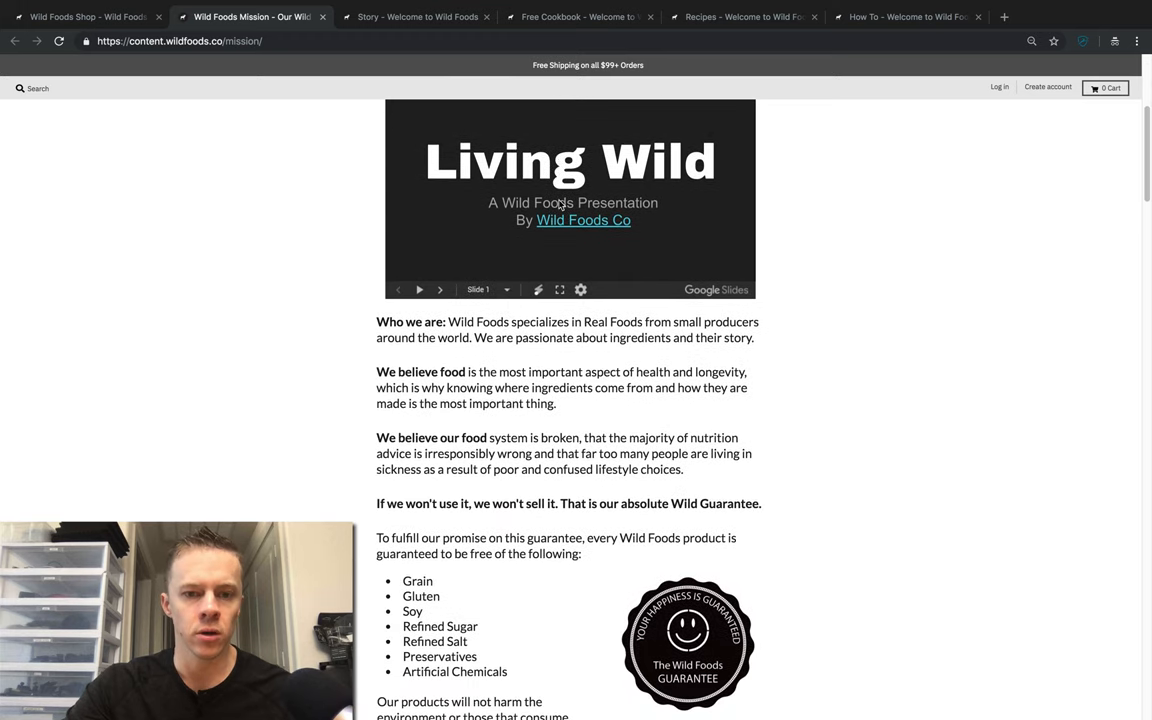
scroll("down", 3)
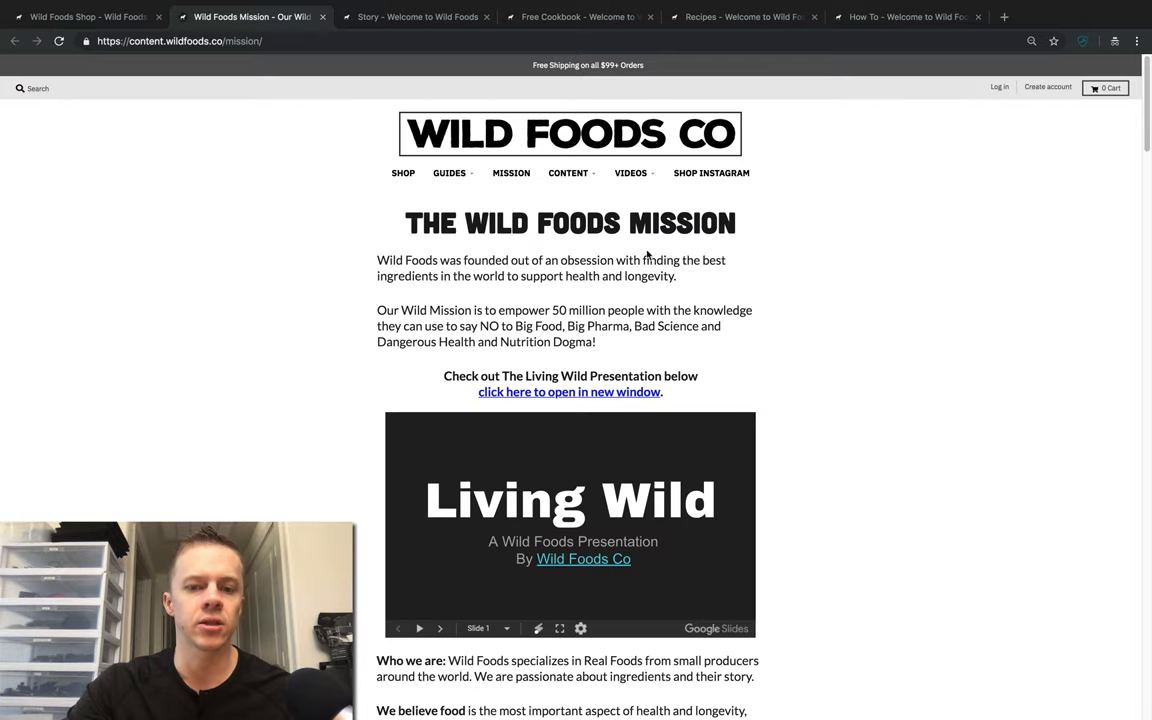
mouse_move(810, 243)
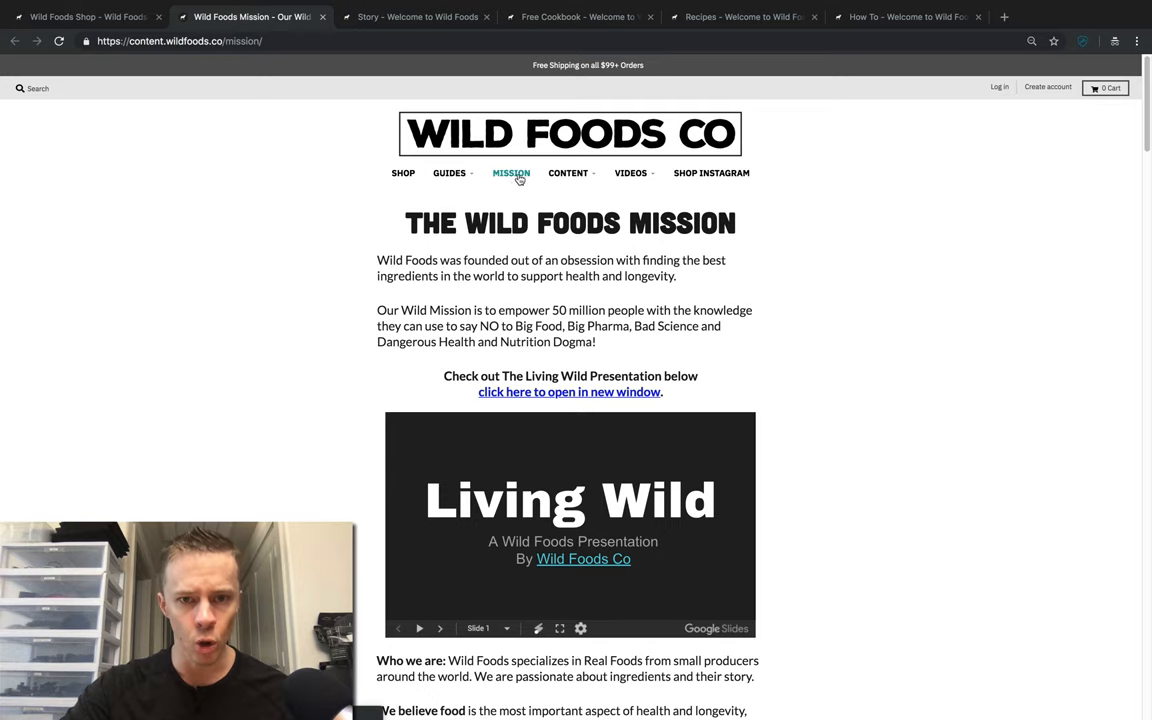
scroll("down", 3)
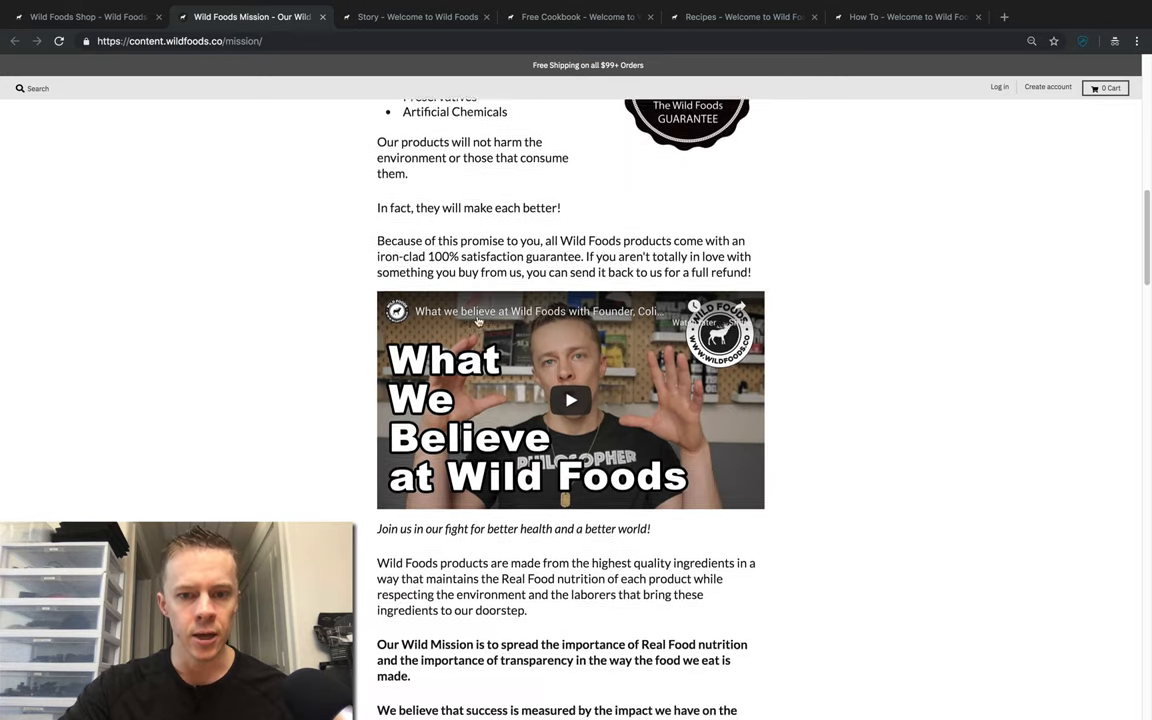
scroll("down", 3)
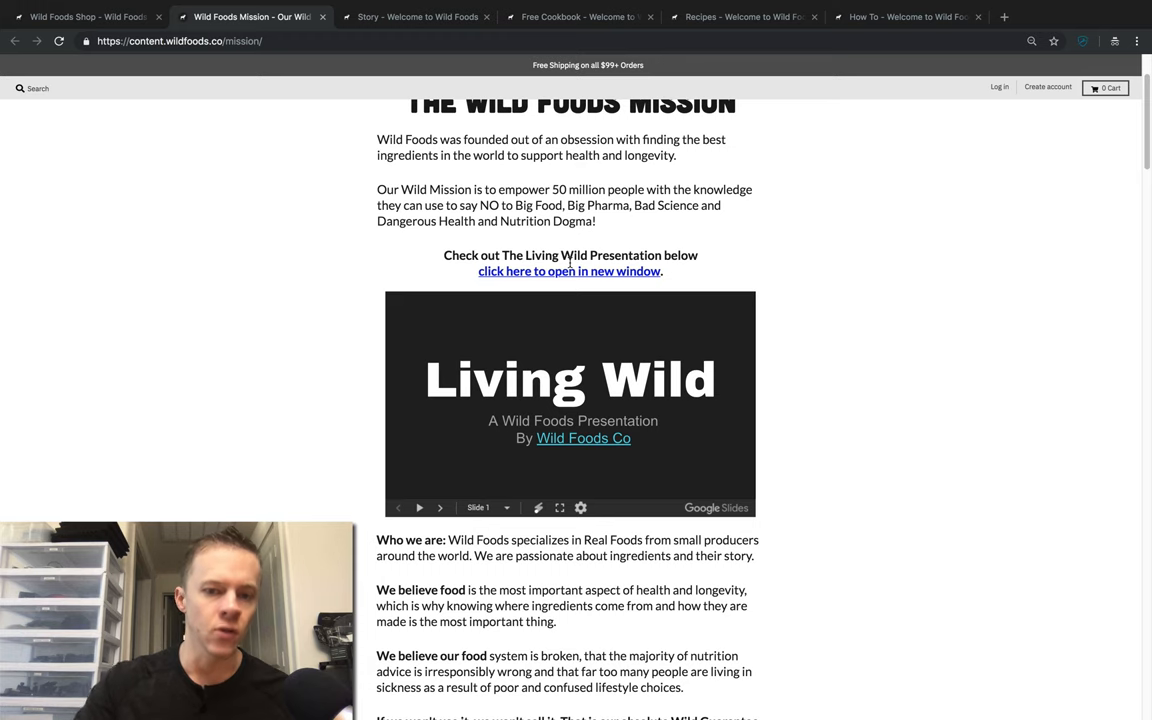
mouse_move(571, 275)
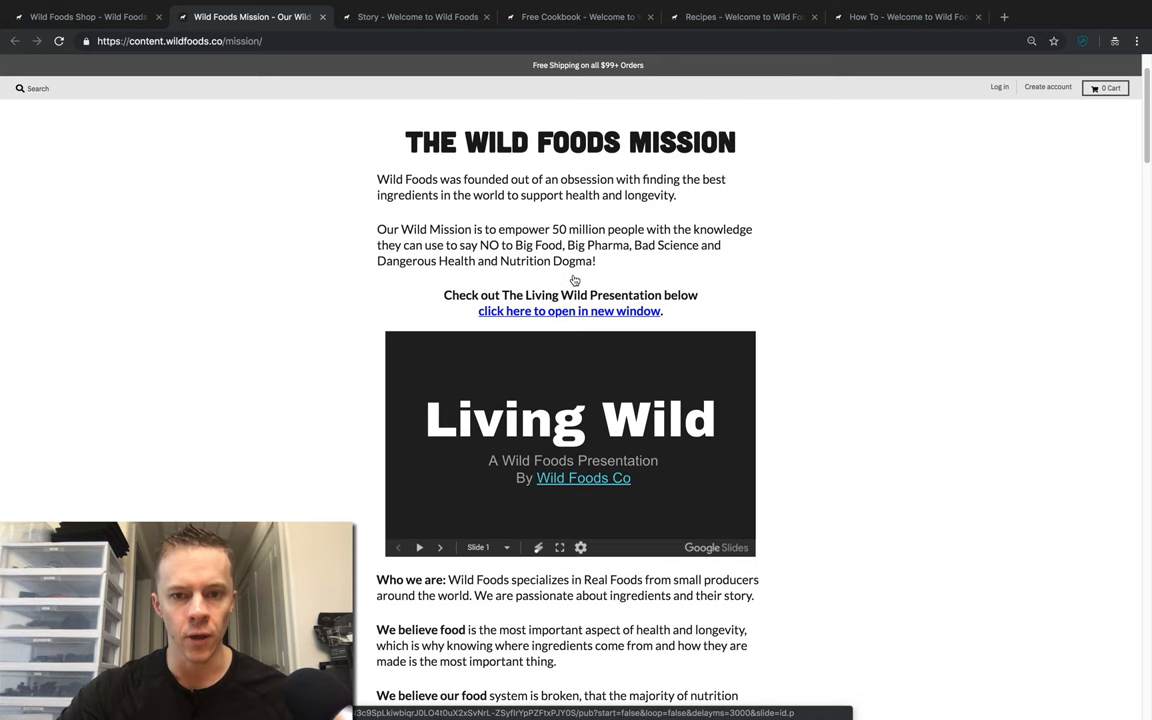
scroll("down", 3)
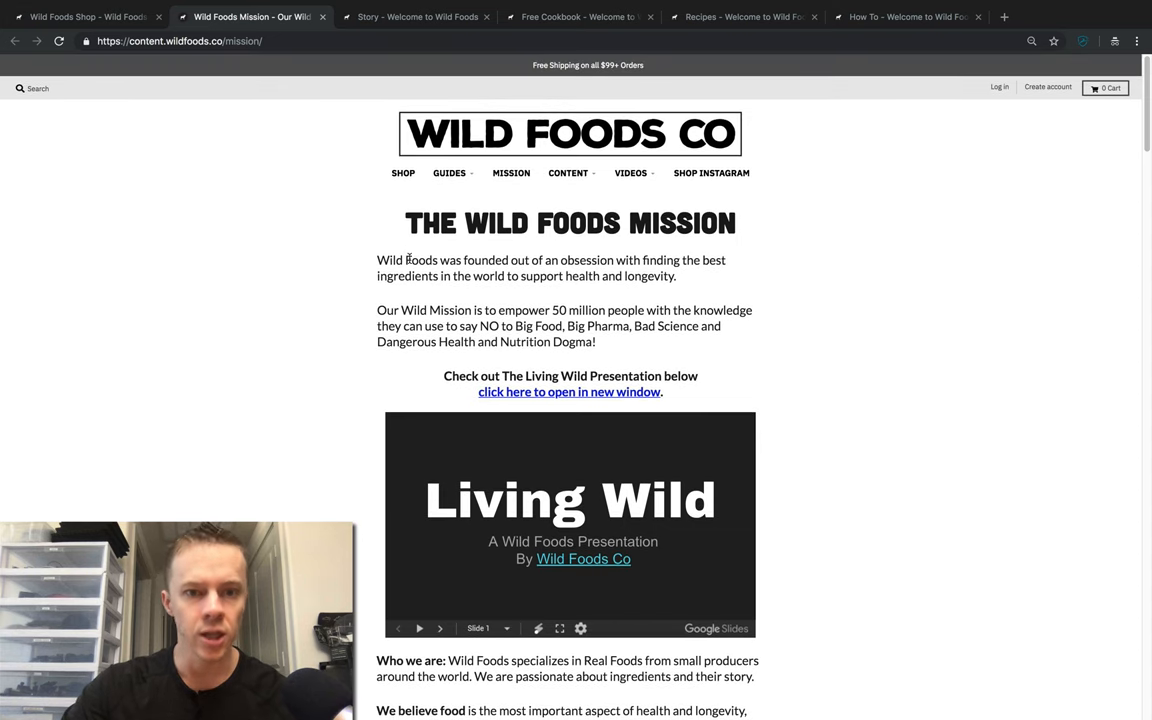
scroll("down", 3)
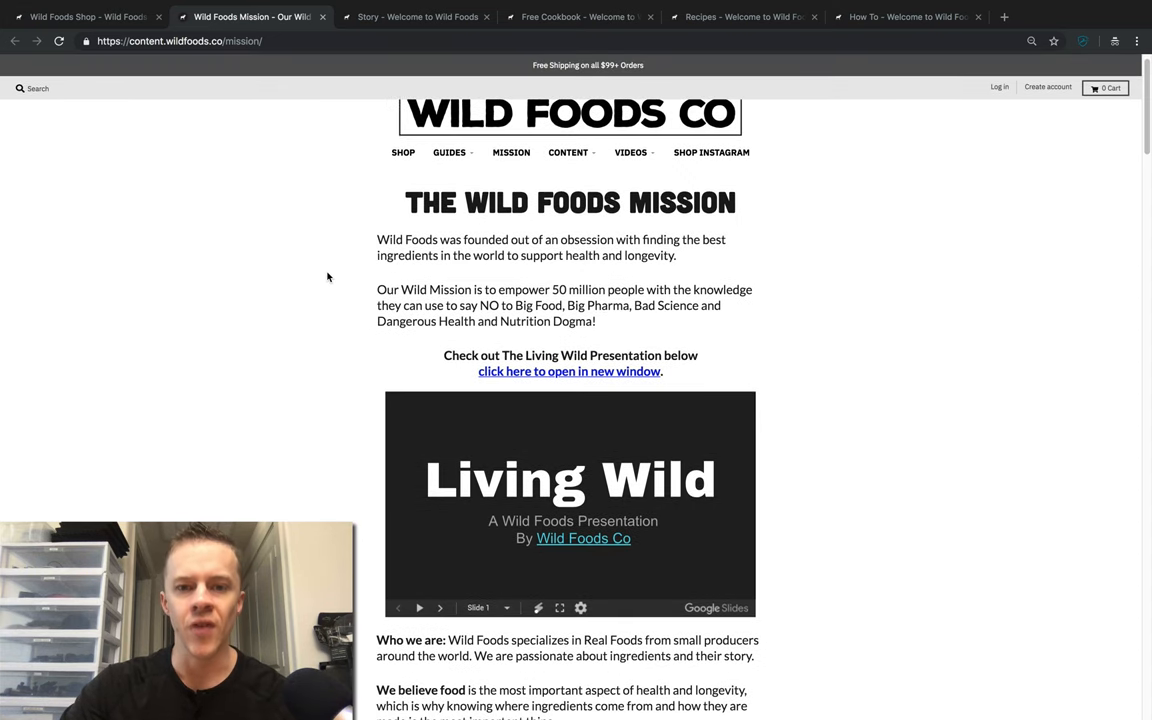
scroll("down", 3)
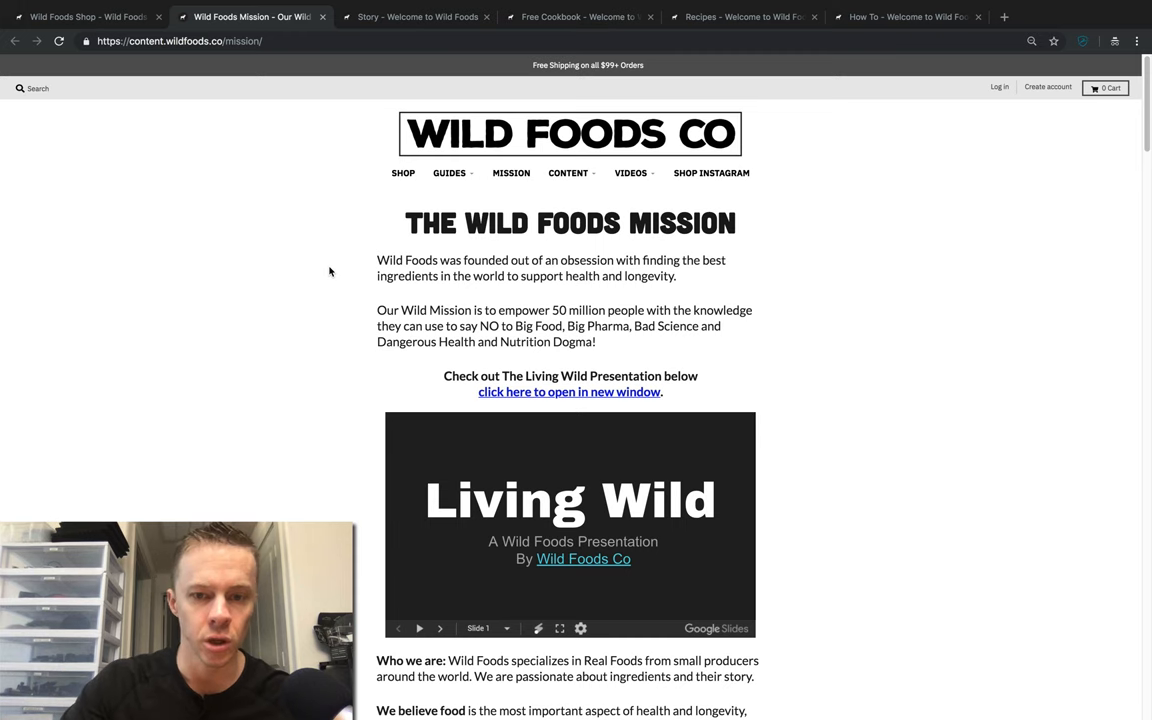
scroll("down", 3)
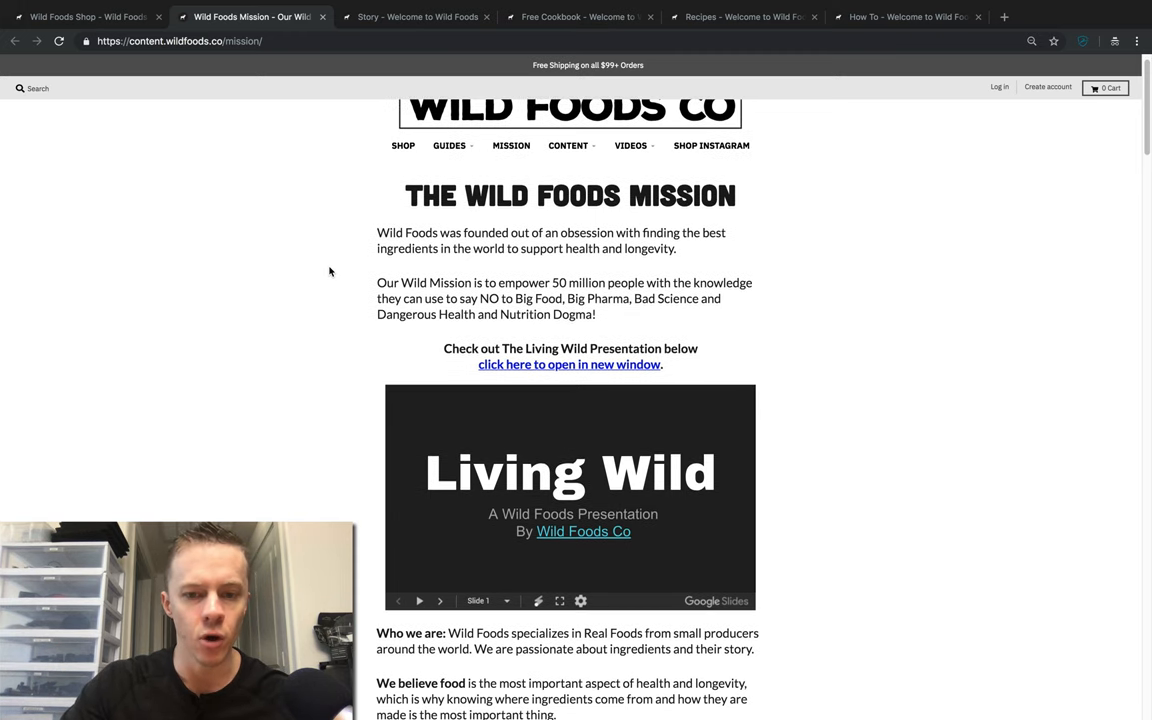
- Preview the WHY and Principle #1: Real Food slides, then return to the Living Wild title slide
left_click(418, 601)
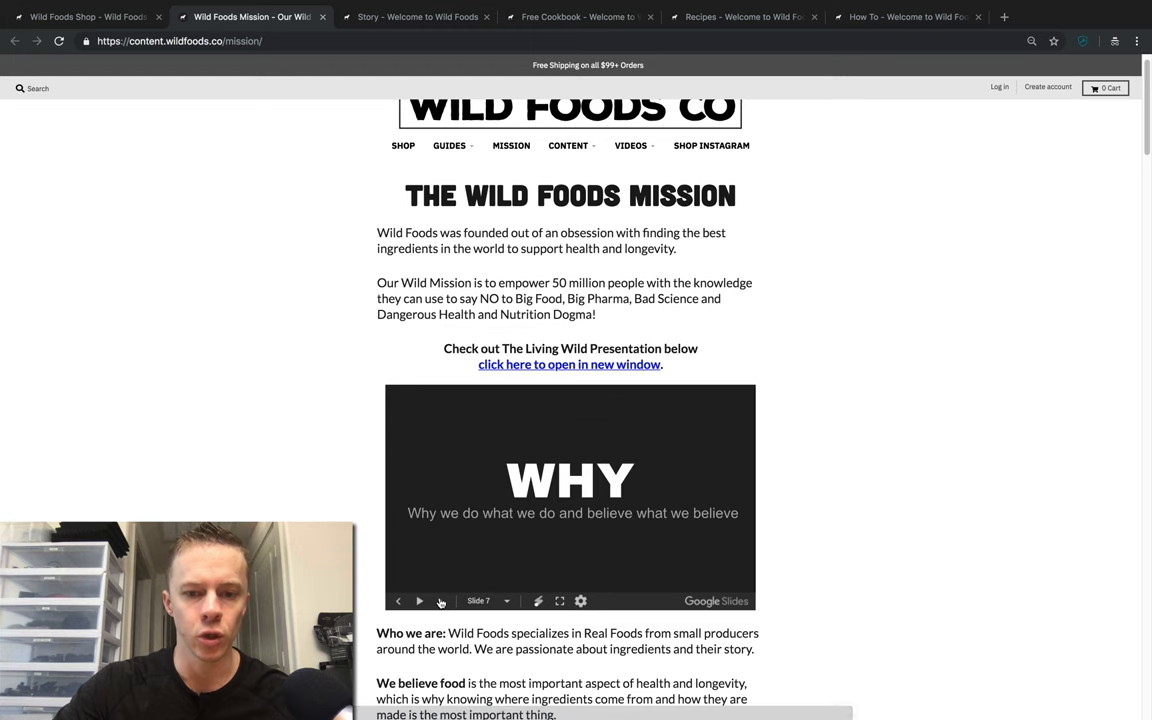
left_click(419, 601)
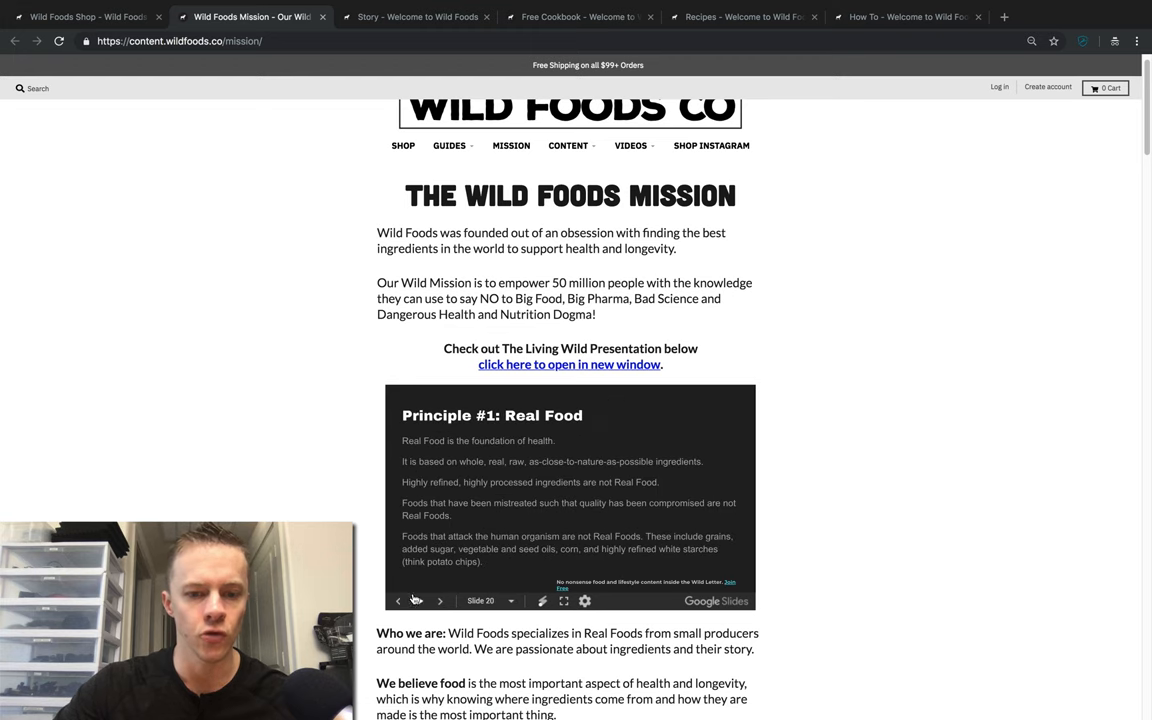
left_click(399, 601)
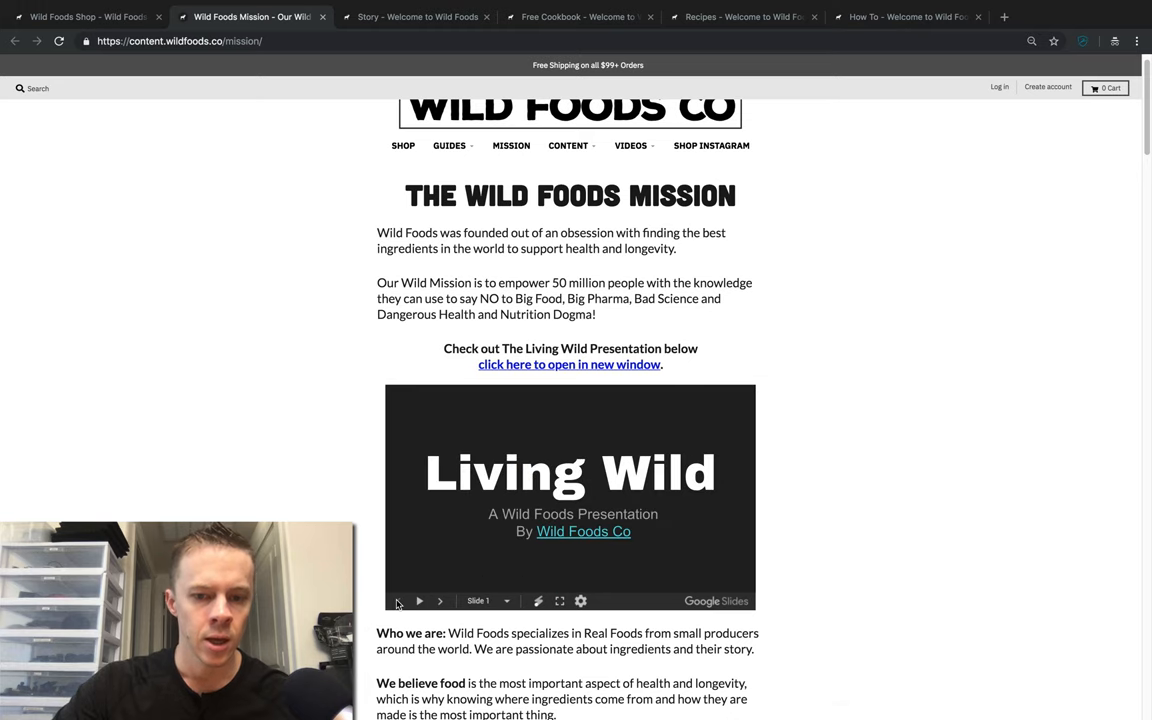
- Scroll on to the Wild Guarantee list of excluded ingredients like Grain, Gluten and Soy
scroll("down", 3)
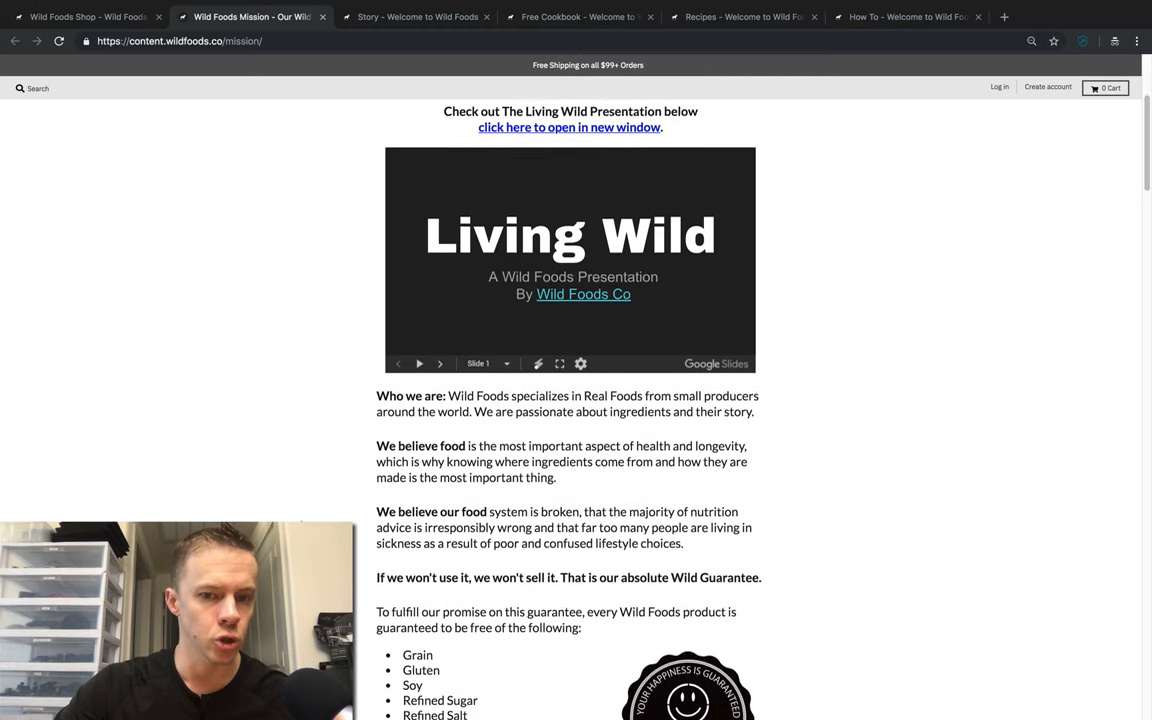
scroll("down", 3)
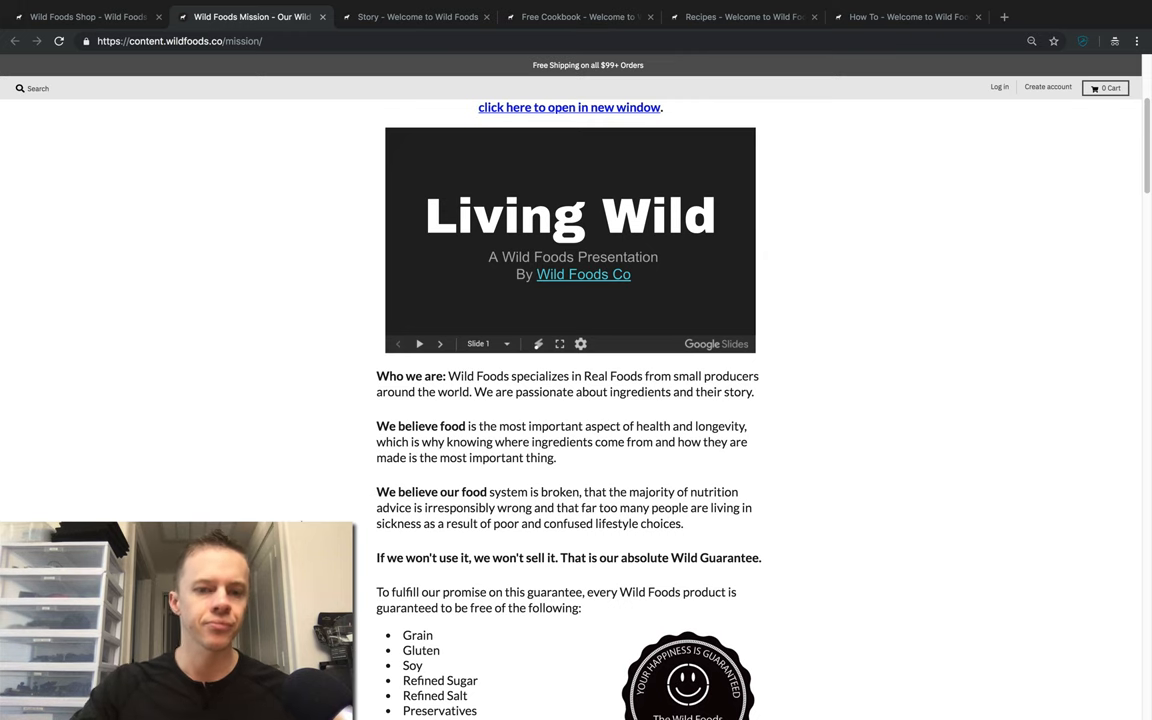
scroll("down", 3)
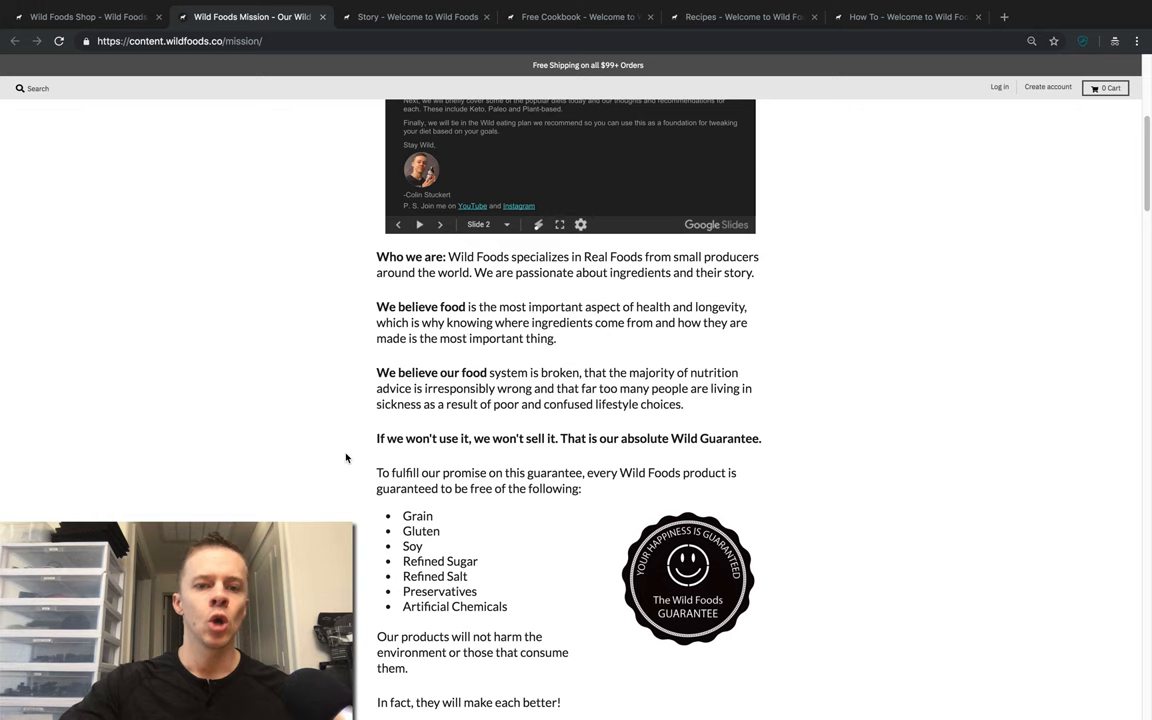
scroll("down", 3)
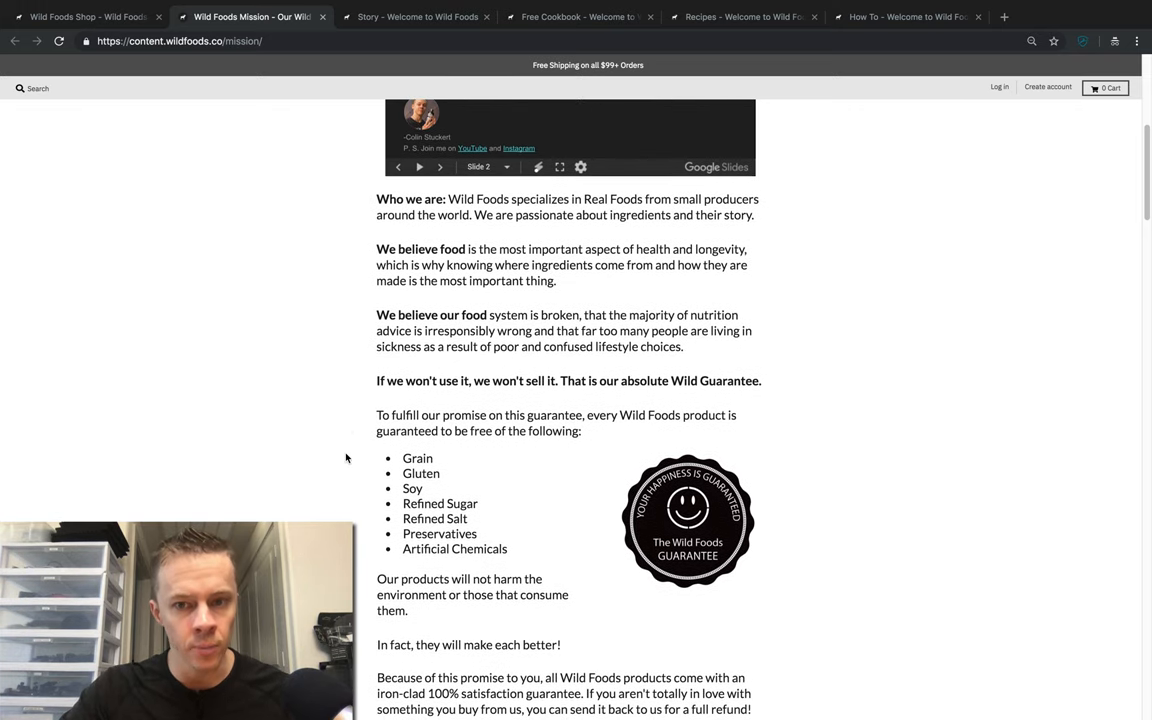
scroll("down", 3)
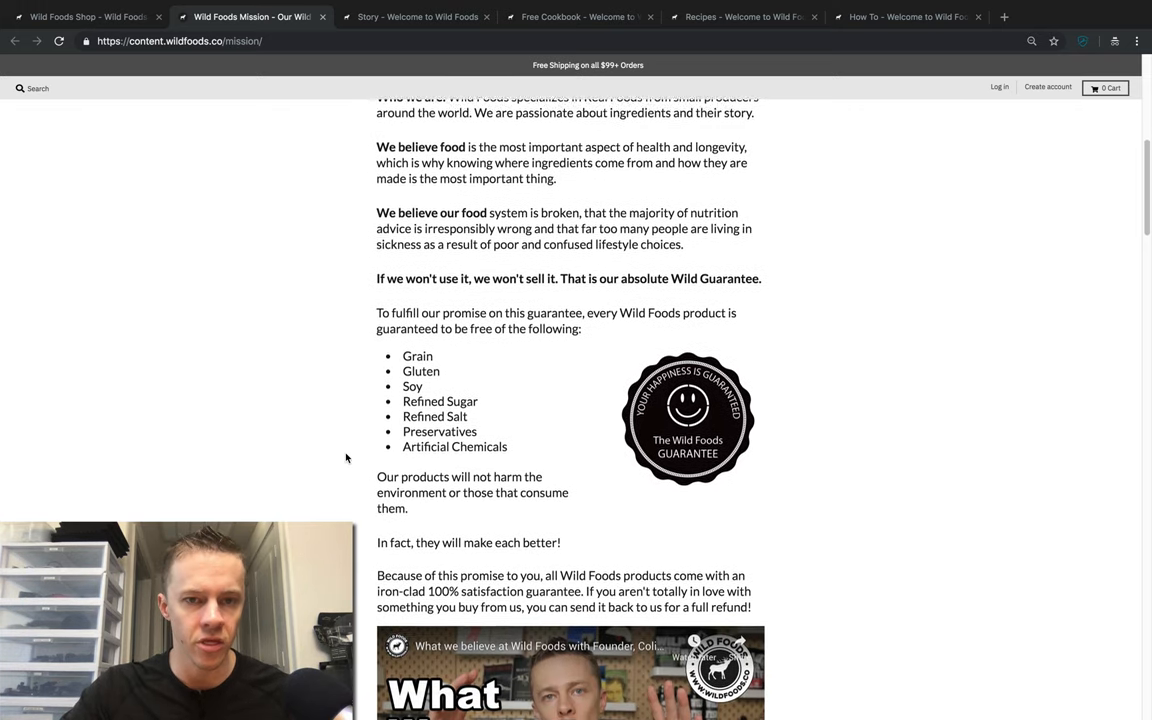
scroll("down", 3)
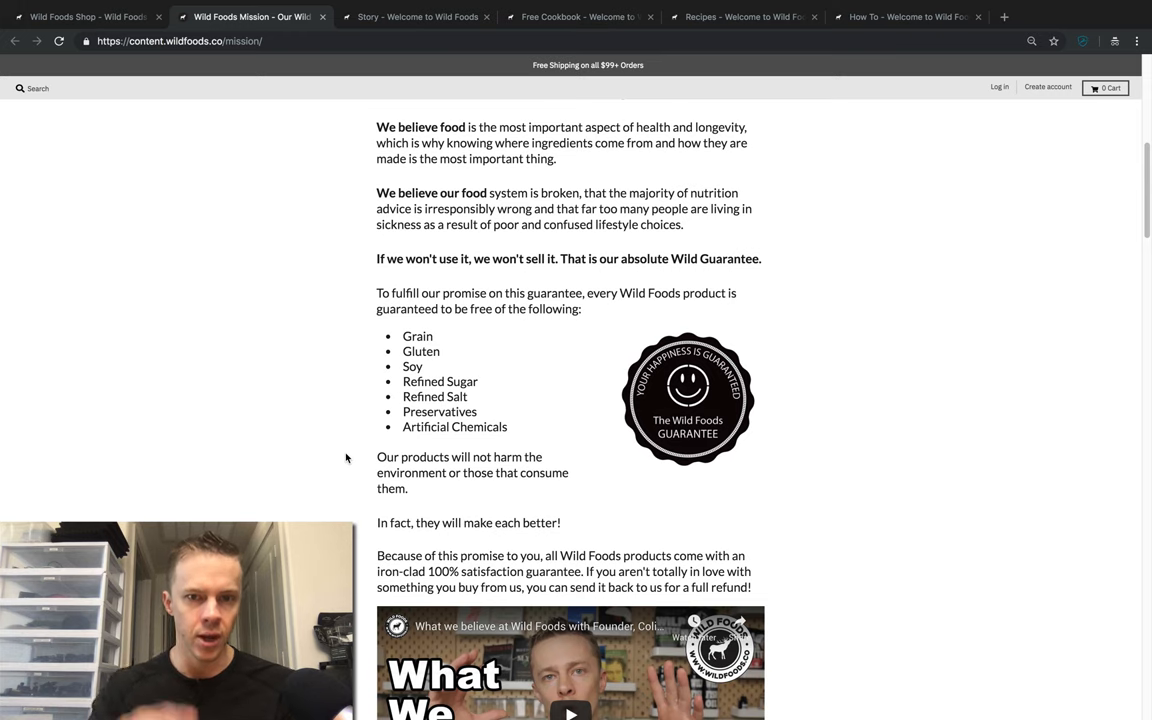
scroll("down", 3)
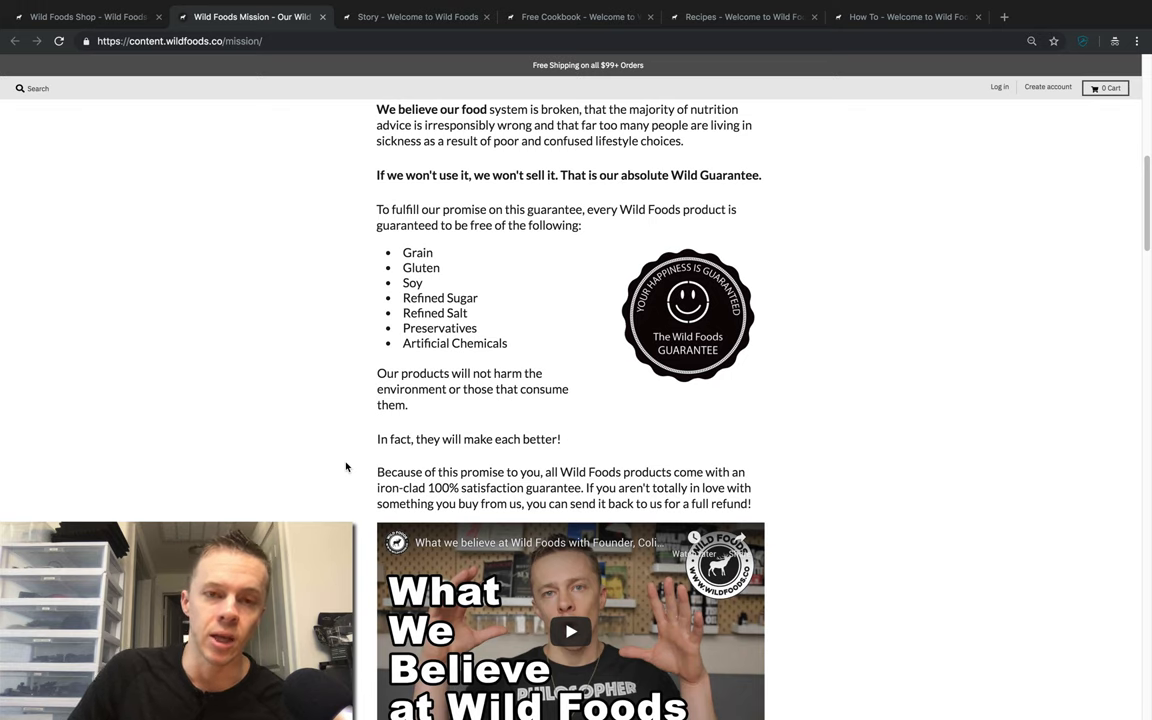
scroll("down", 3)
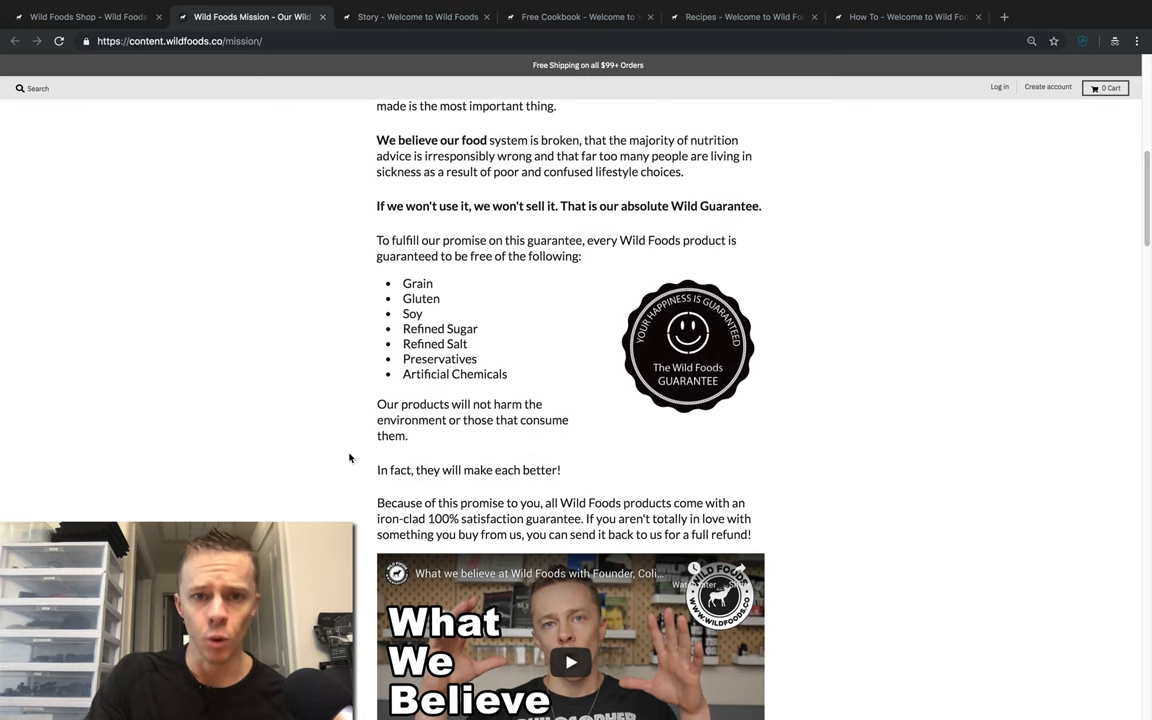
scroll("down", 3)
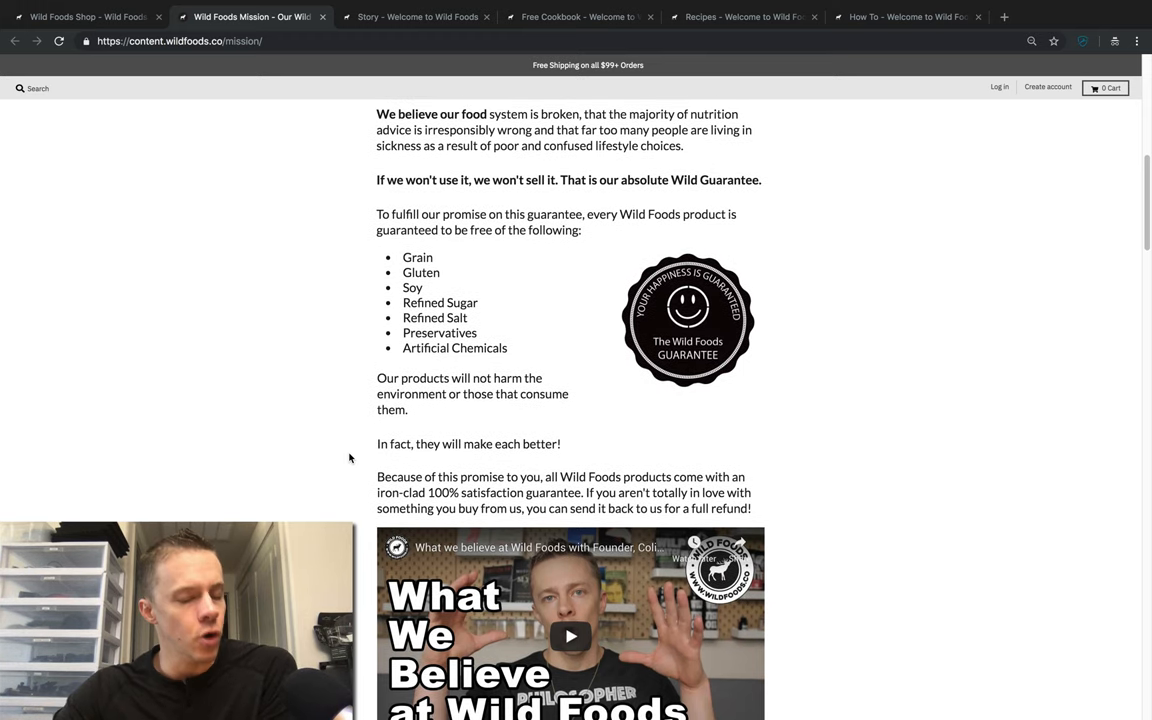
scroll("down", 3)
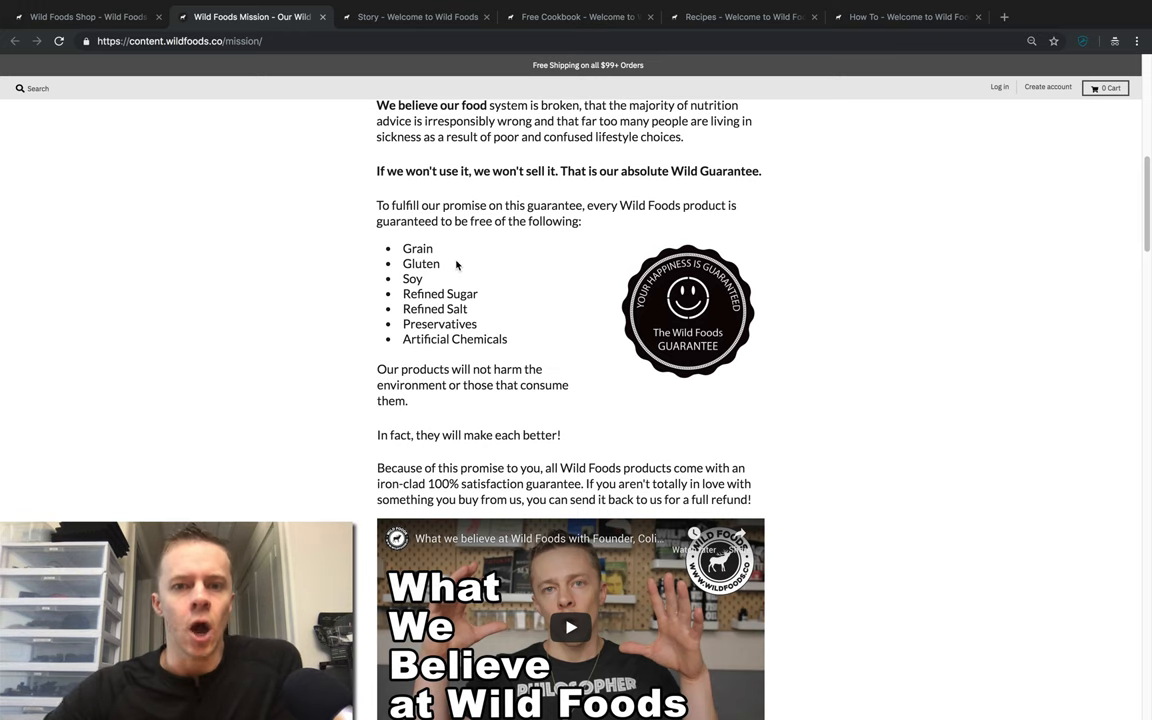
- Scroll past the satisfaction guarantee until the What We Believe video and Wild Mission paragraph show
scroll("down", 3)
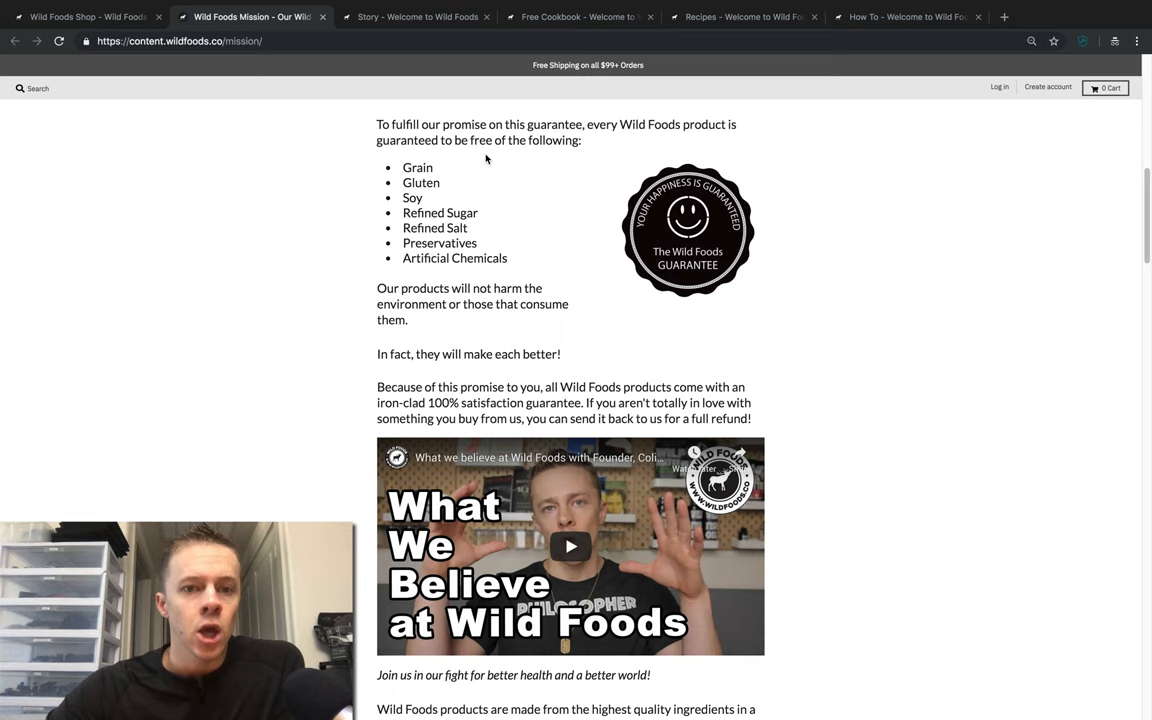
scroll("down", 3)
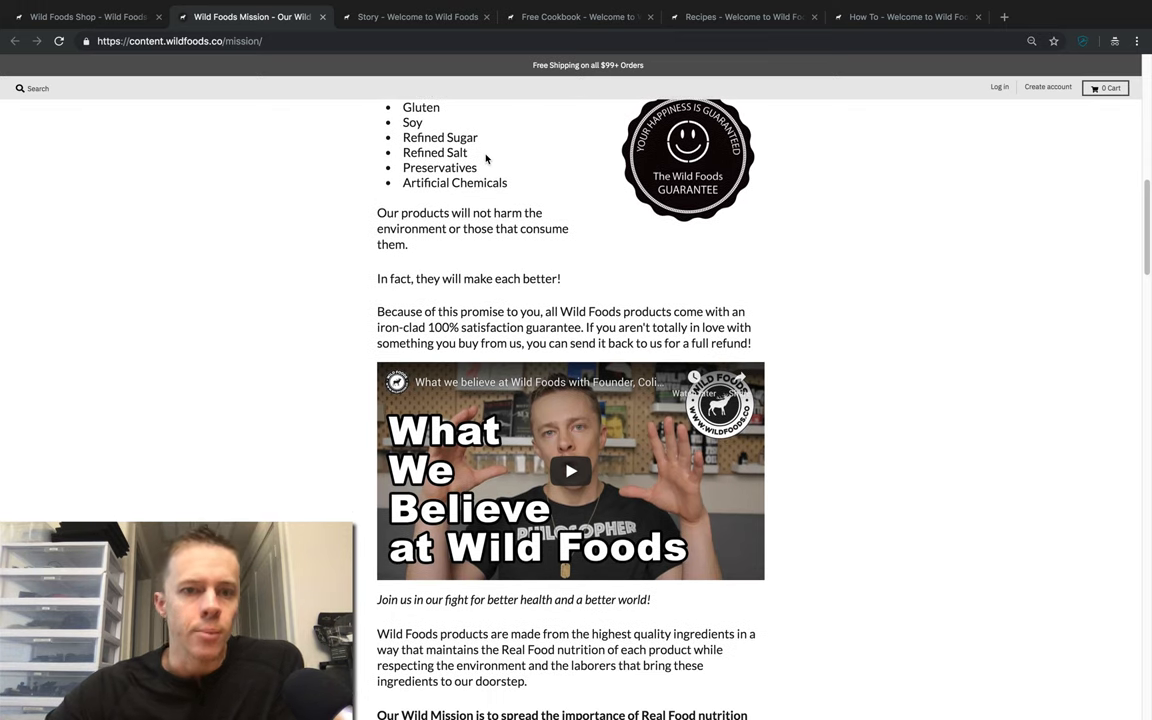
scroll("down", 3)
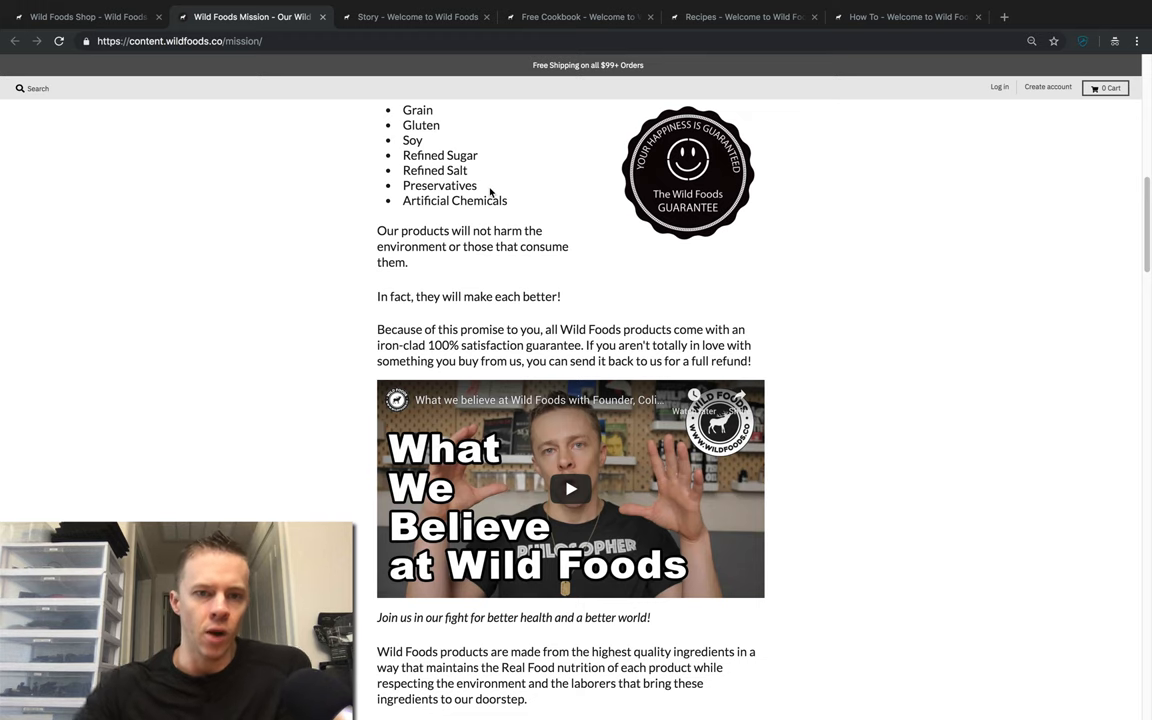
scroll("down", 3)
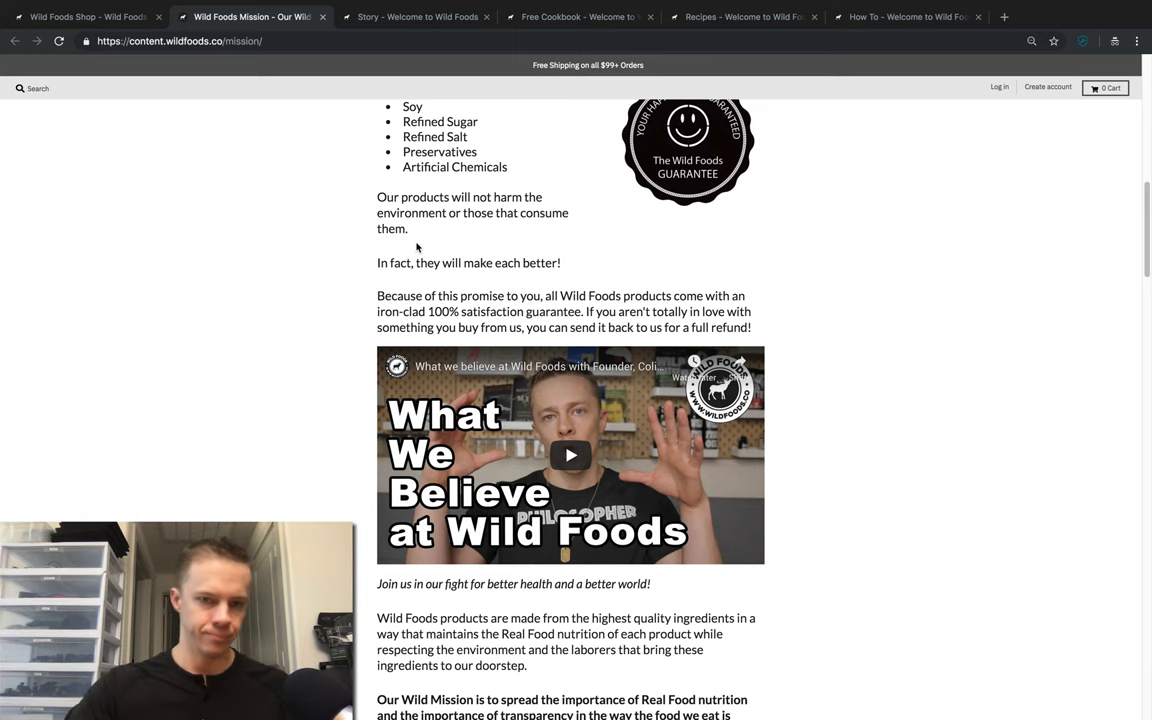
- Scroll past the Wild Manifesto poster to The Wild Method and #DrinkYourFat Method sections
scroll("down", 3)
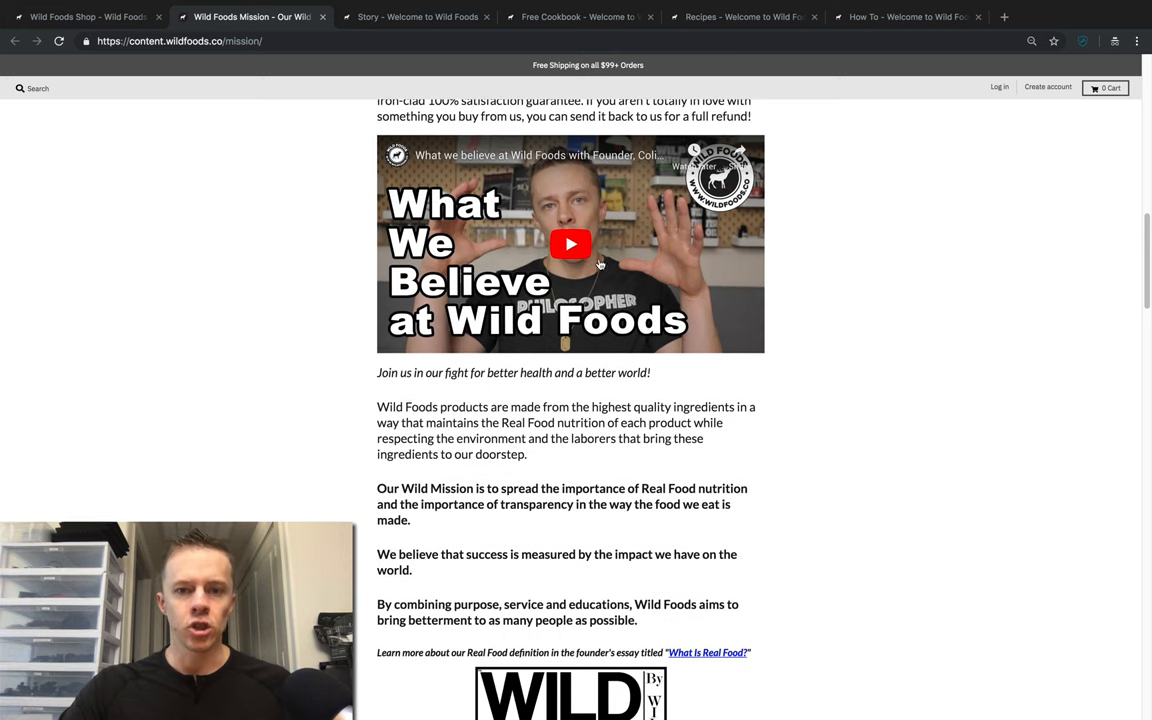
scroll("down", 3)
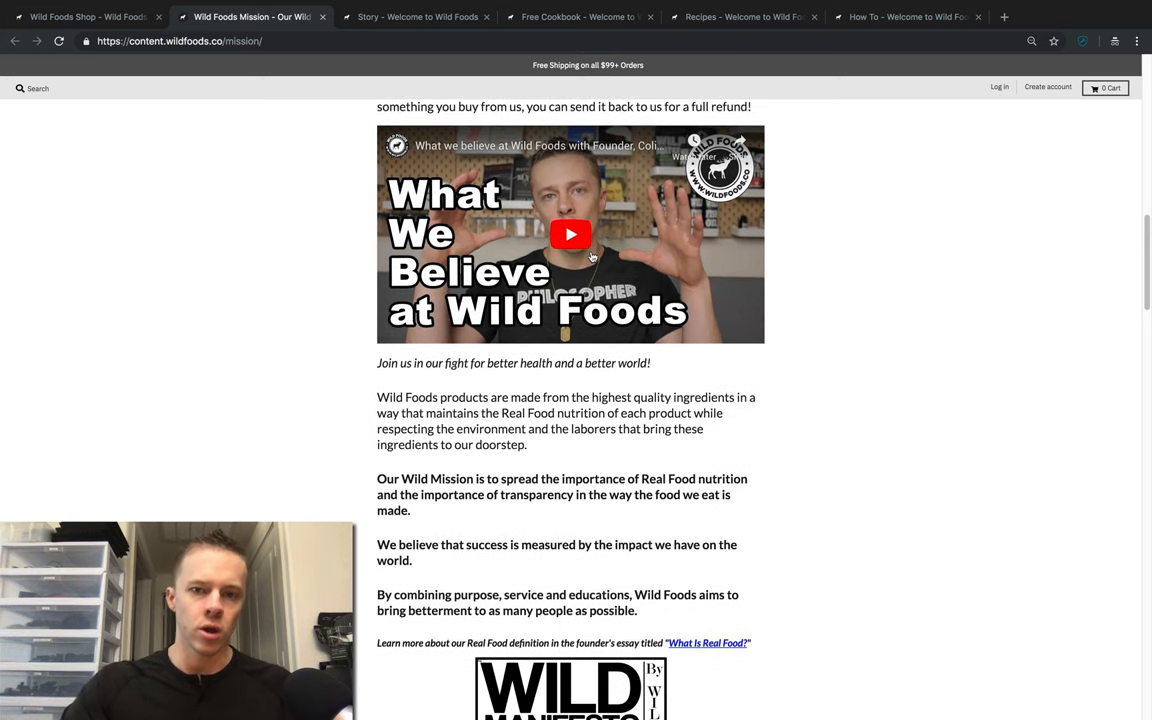
scroll("down", 3)
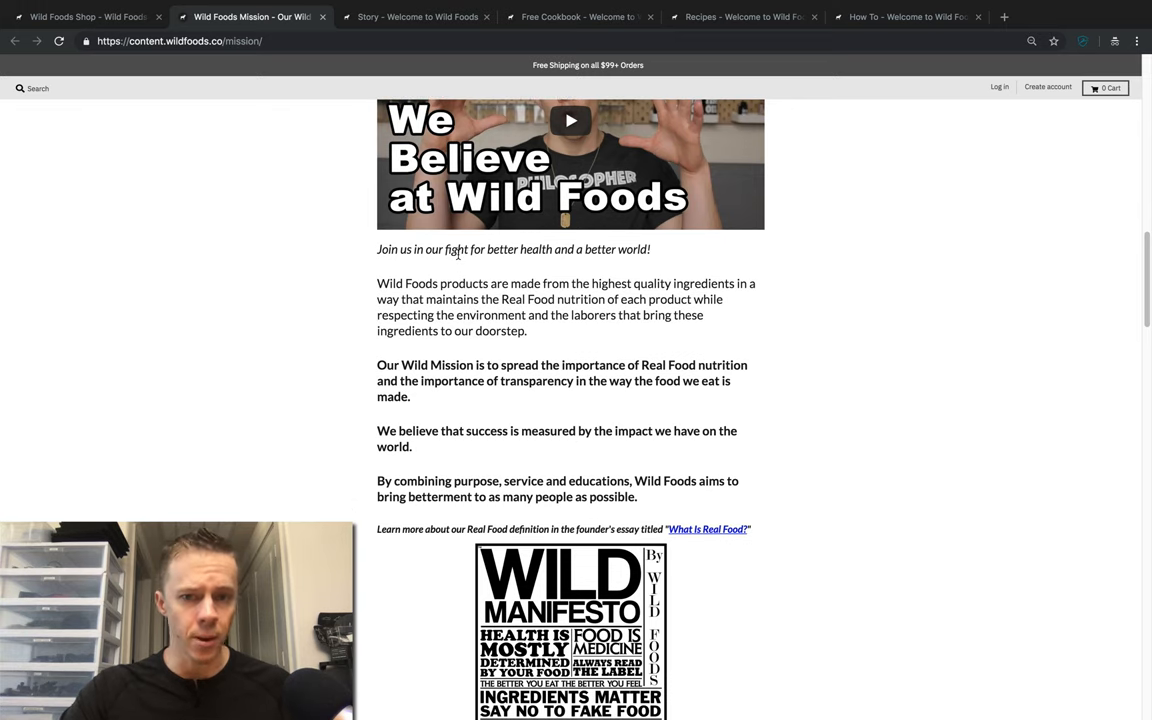
scroll("down", 3)
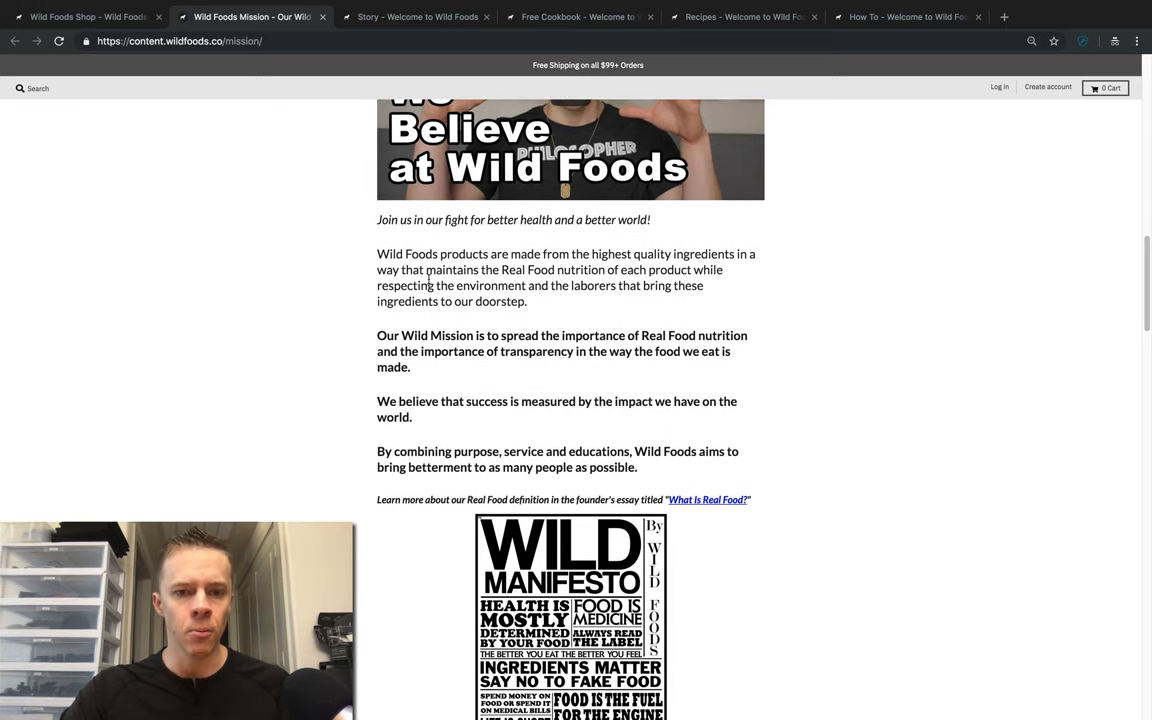
scroll("down", 3)
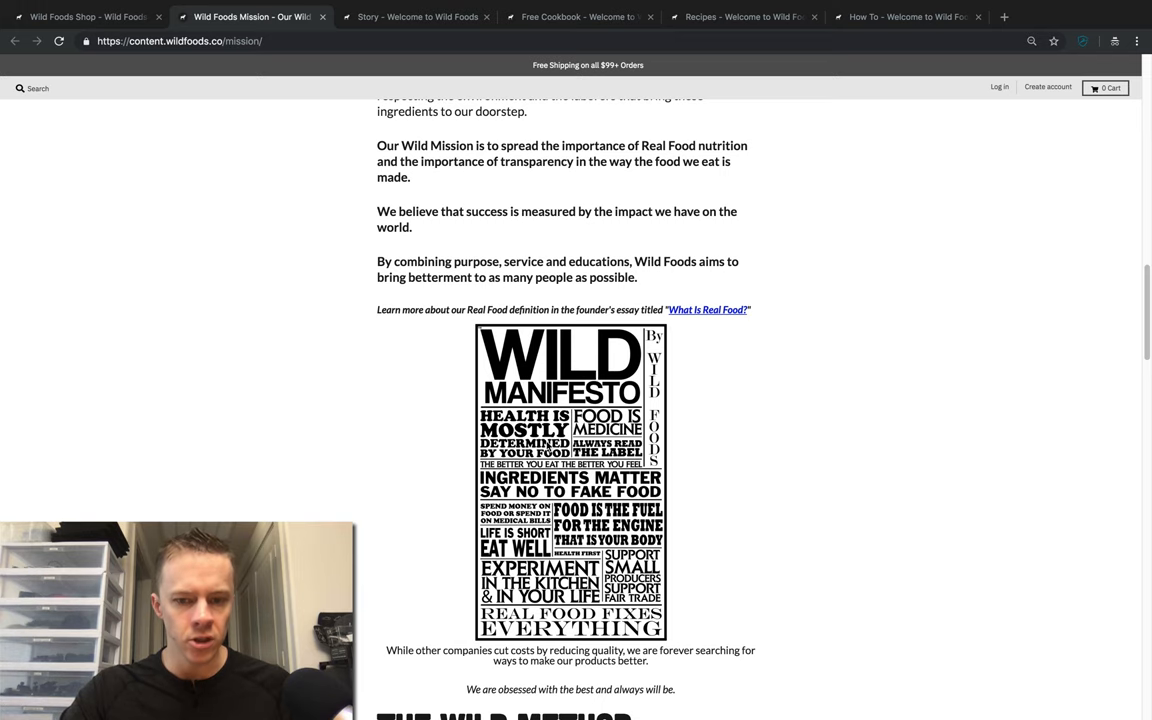
scroll("down", 3)
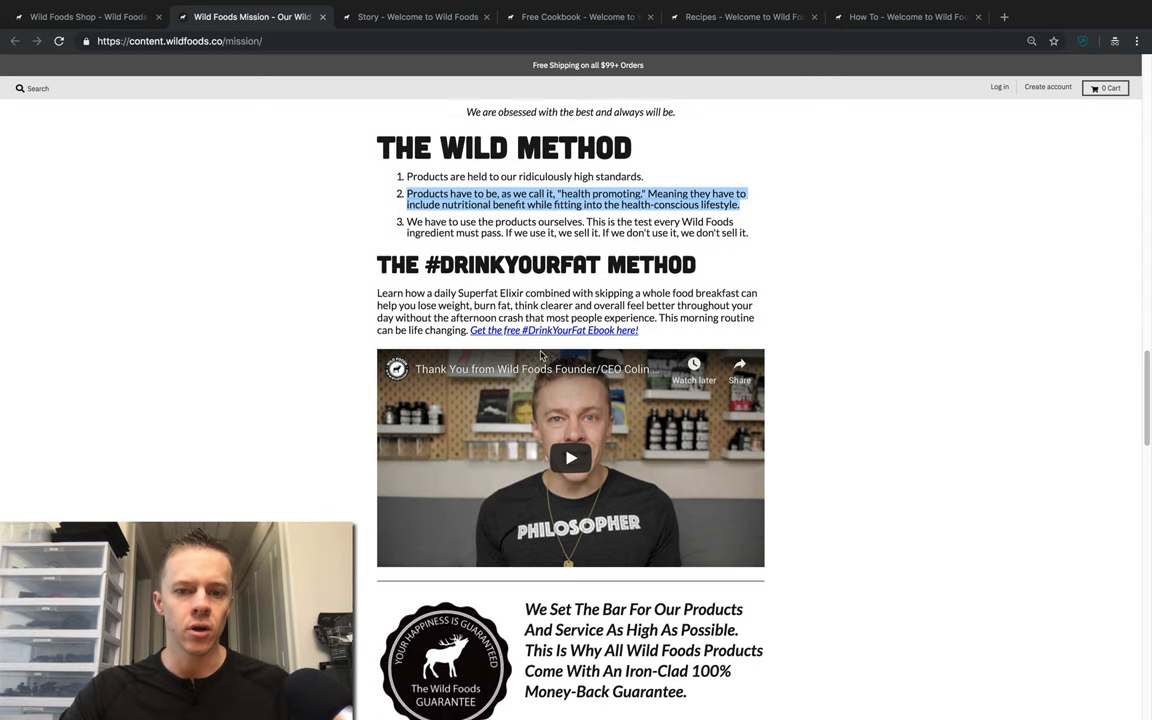
scroll("down", 3)
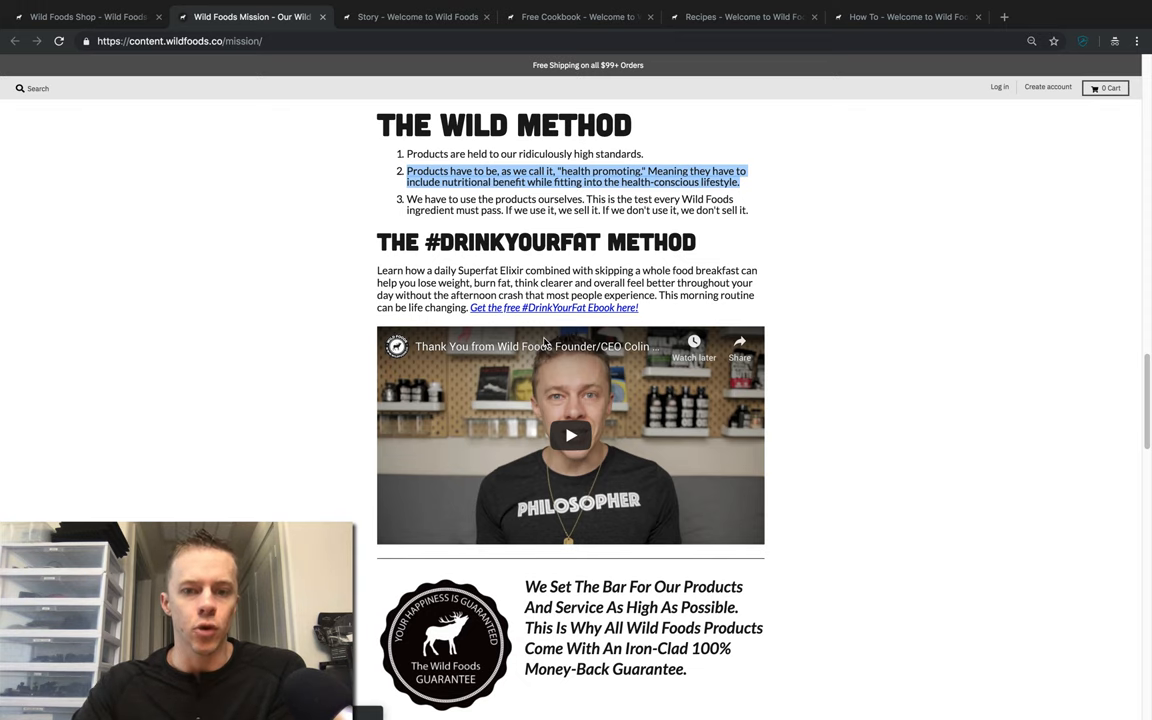
- Scroll through Founder's Note and Support Producers to the signature, then back to the top
scroll("down", 3)
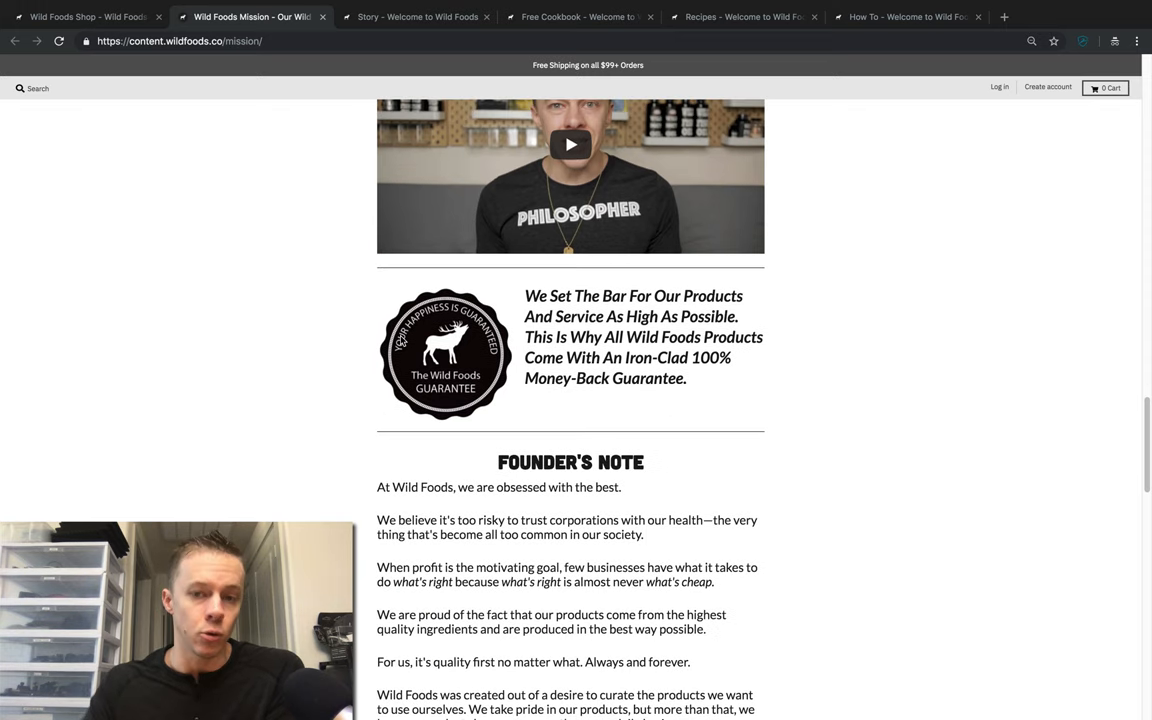
scroll("down", 3)
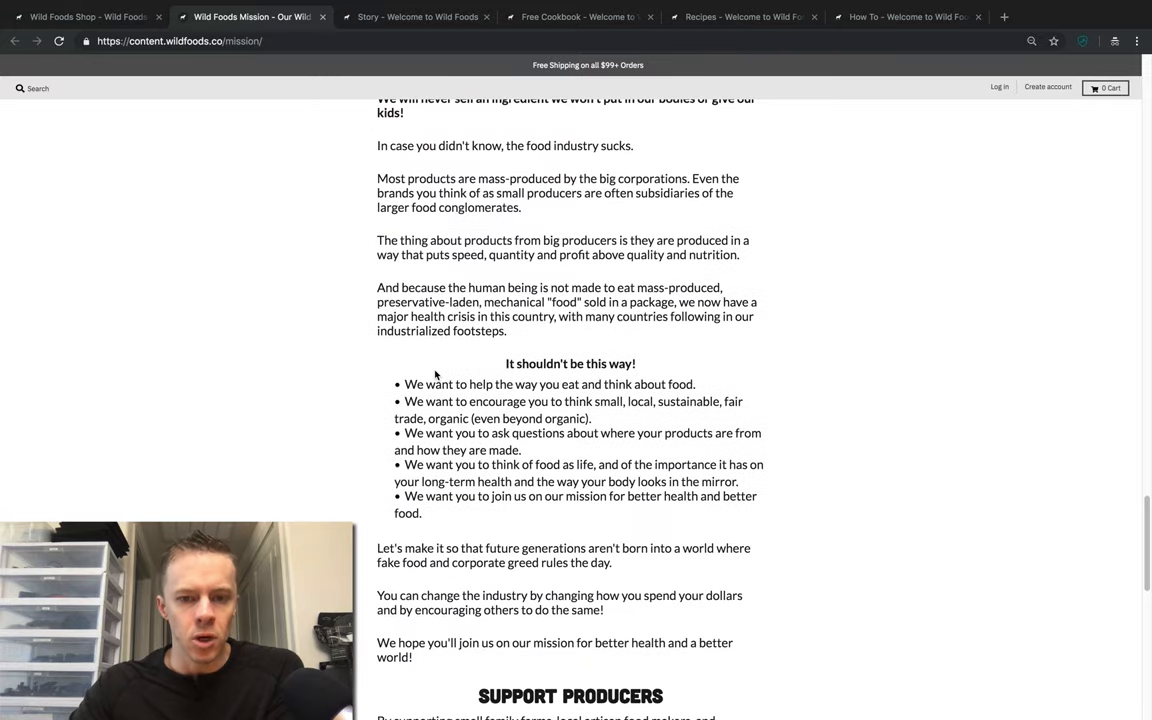
scroll("down", 3)
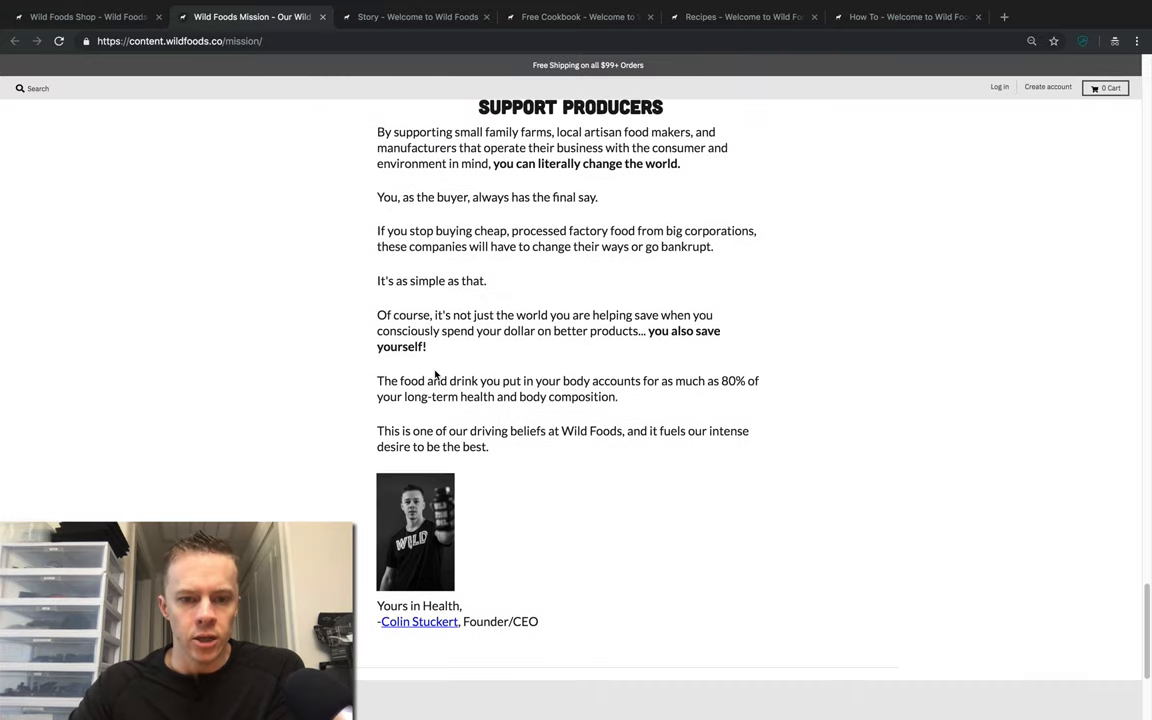
scroll("down", 3)
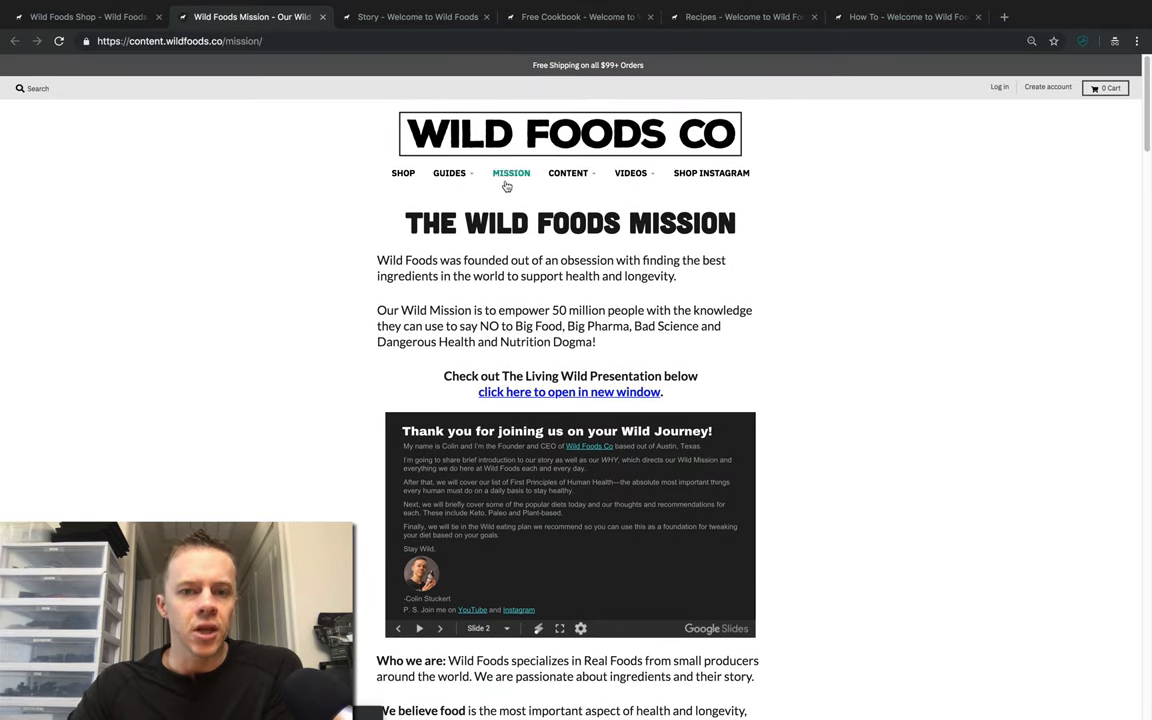
- Advance the Living Wild slide embed to the WILD WAY slide
scroll("down", 3)
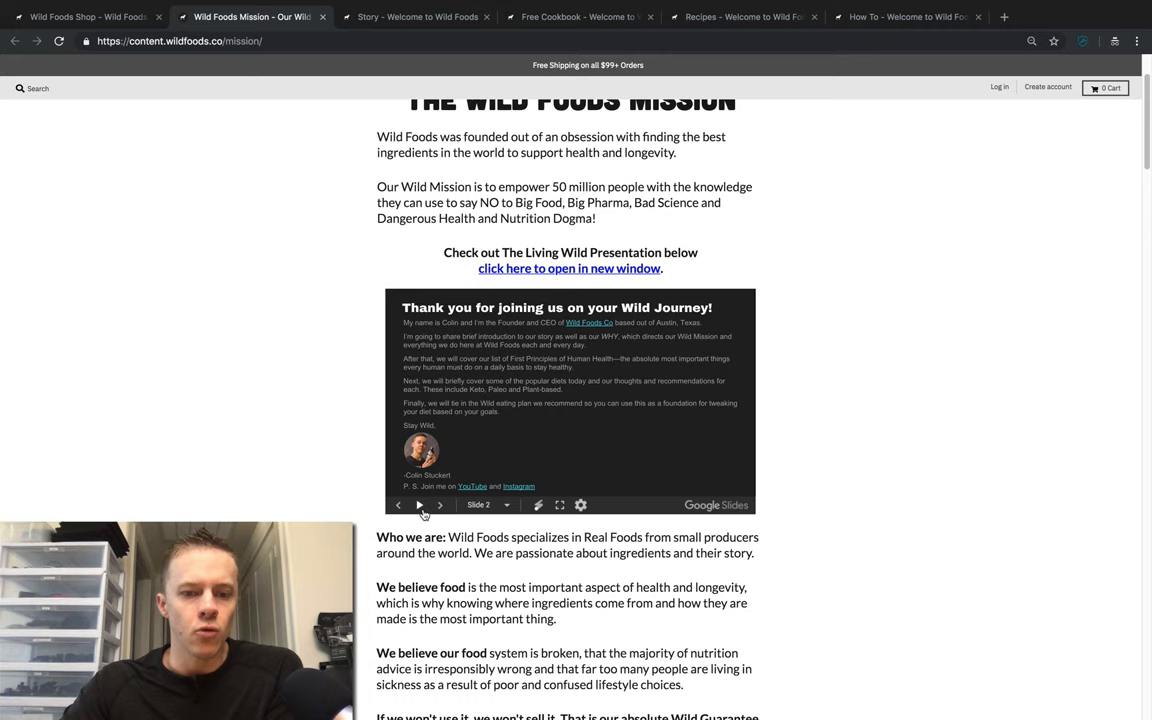
left_click(440, 505)
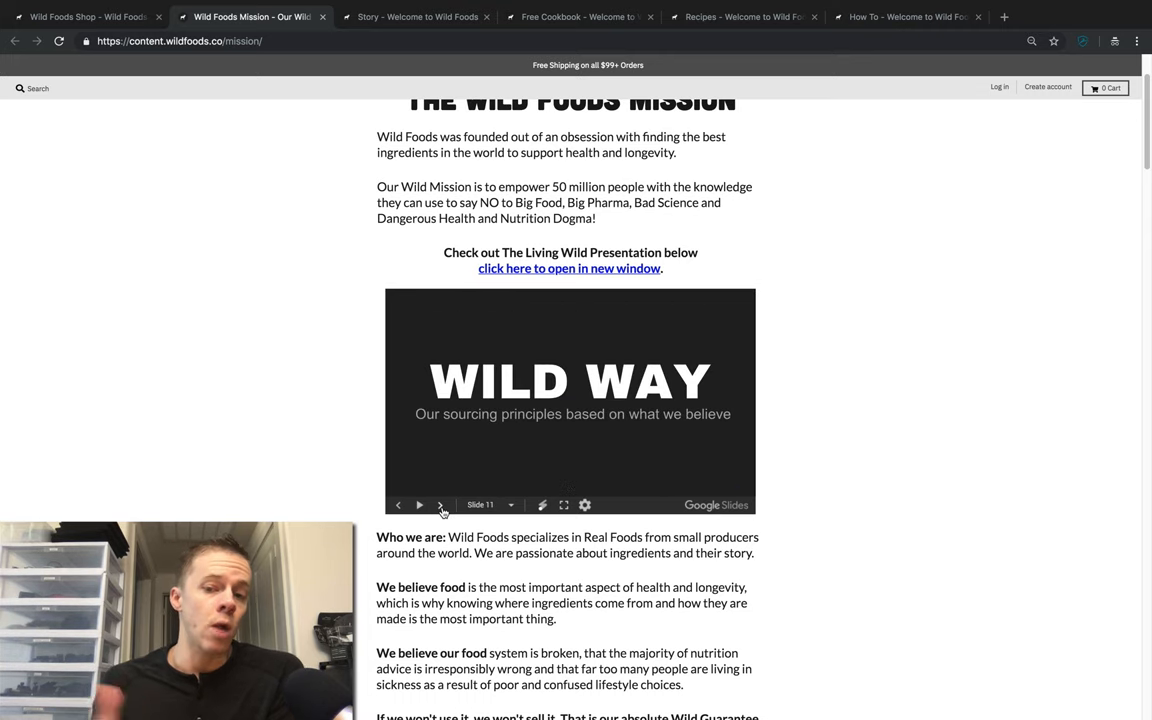